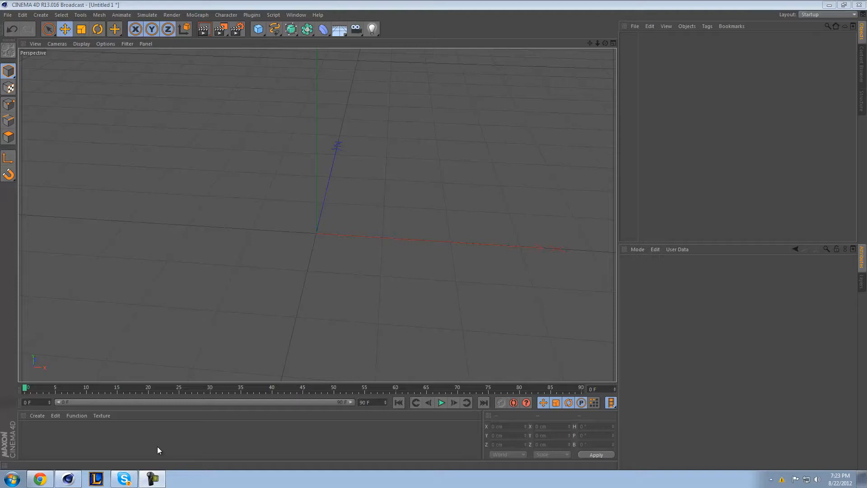
mouse_move(92, 453)
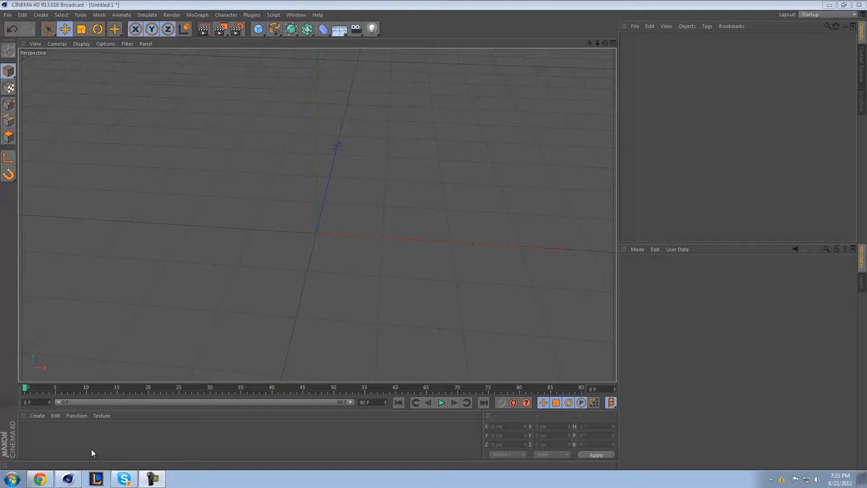
mouse_move(62, 441)
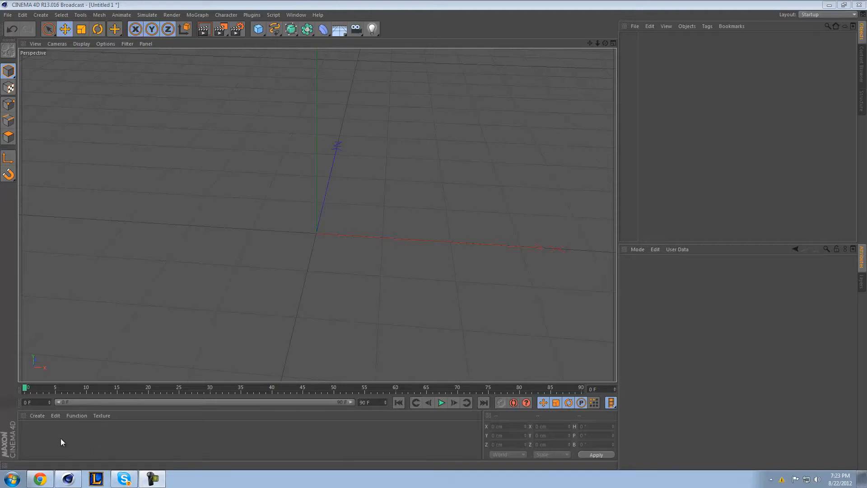
mouse_move(49, 448)
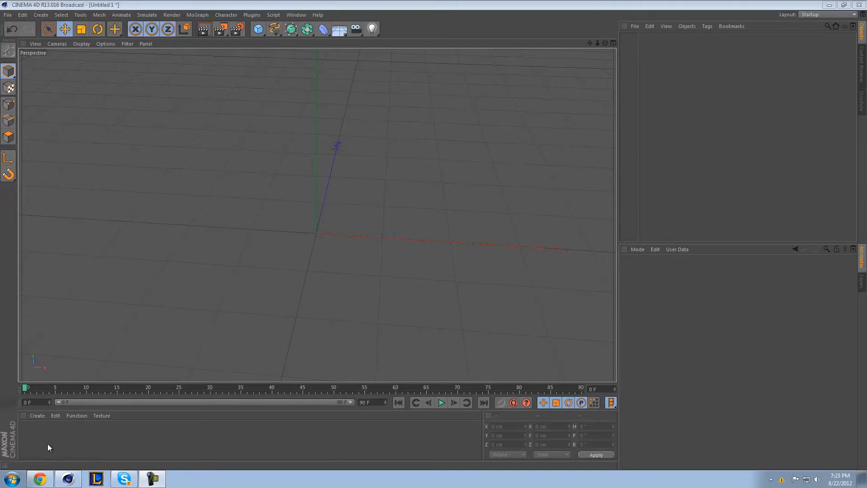
mouse_move(54, 438)
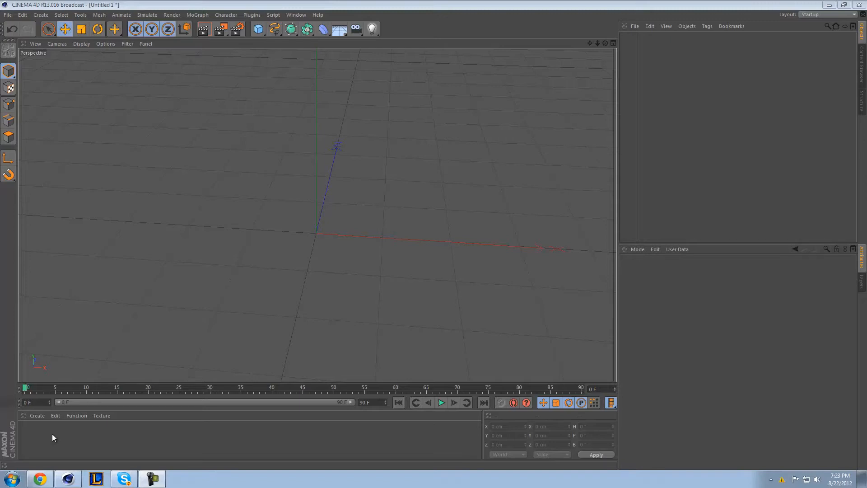
mouse_move(36, 443)
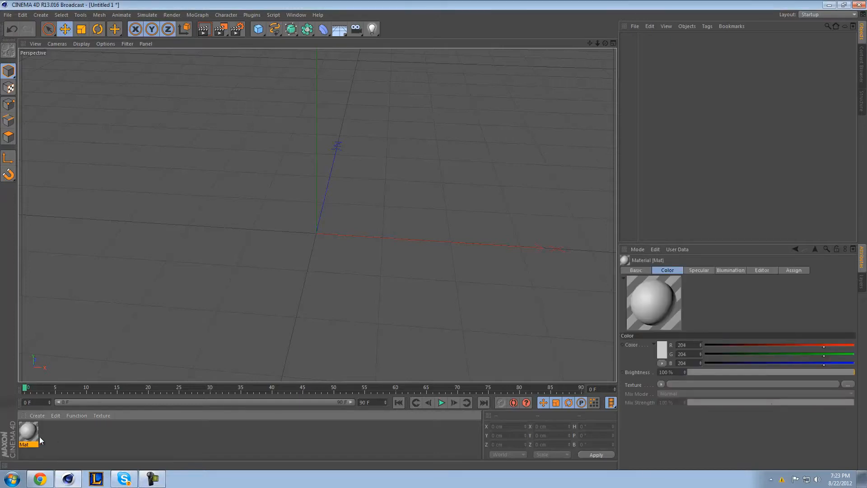
Open the Mat material in the Material Editor and show its Color channel
click(28, 431)
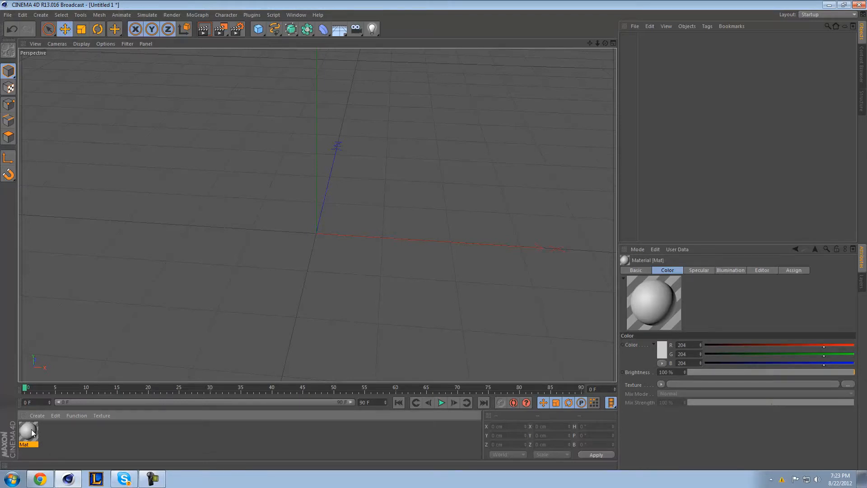
double_click(27, 433)
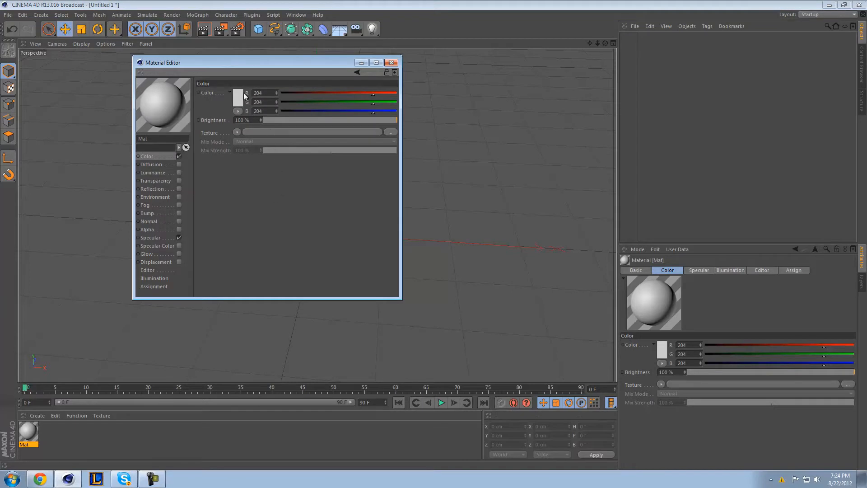
mouse_move(172, 243)
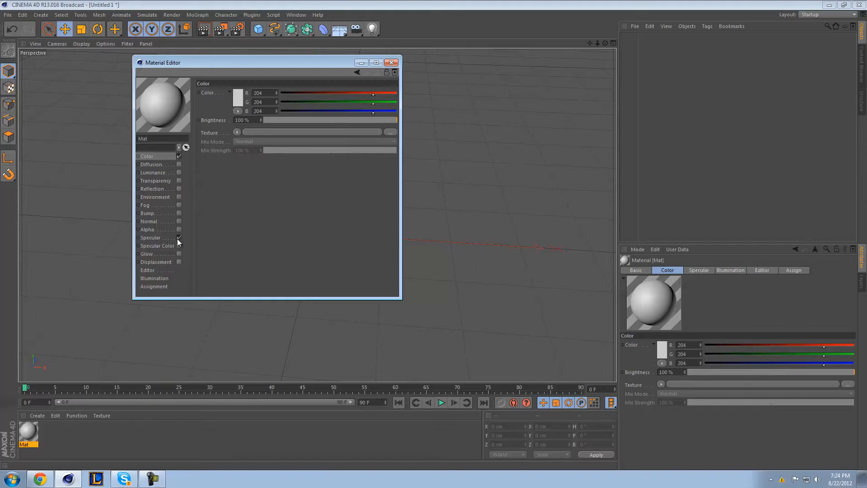
mouse_move(168, 244)
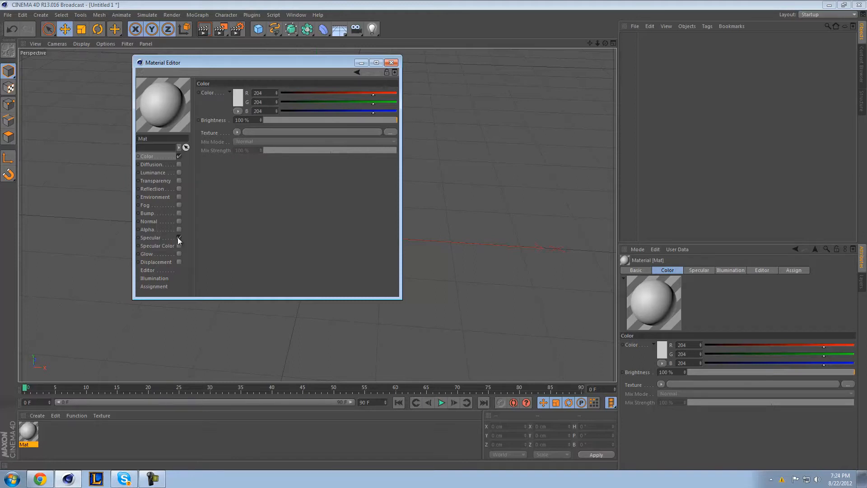
click(179, 237)
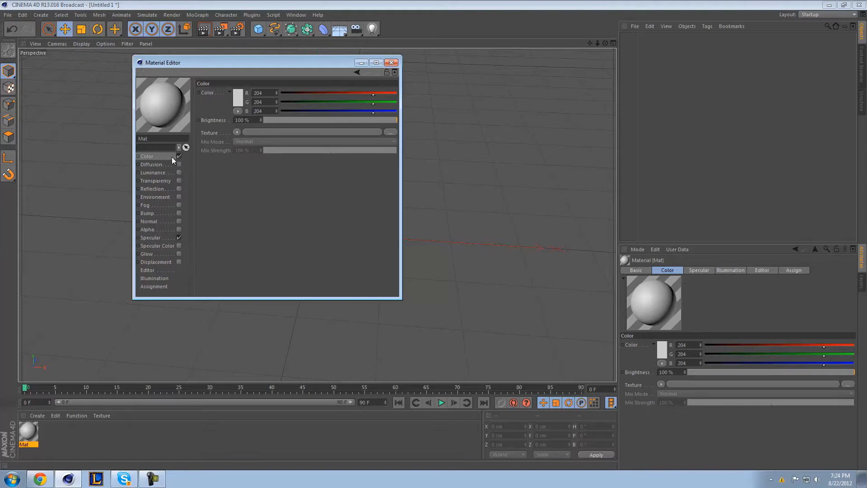
mouse_move(264, 138)
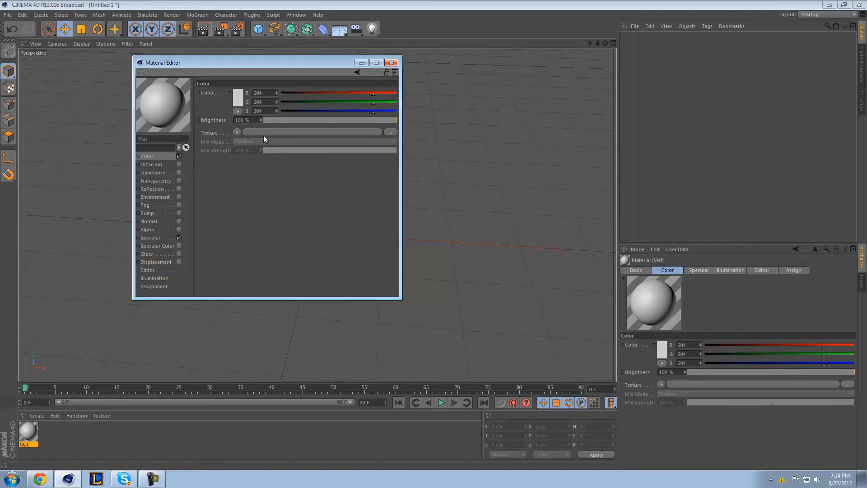
Browse the textures and load metal_texture_5_by_wojtar_stock as Mat's color texture
click(390, 132)
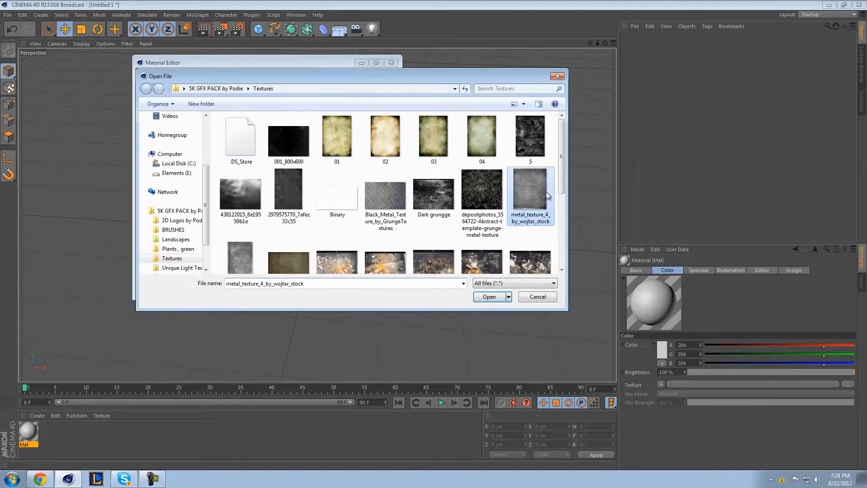
click(482, 194)
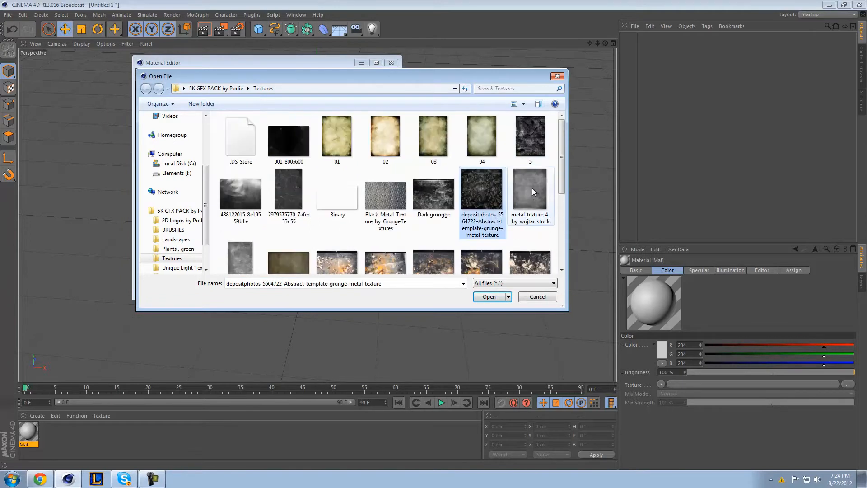
click(240, 197)
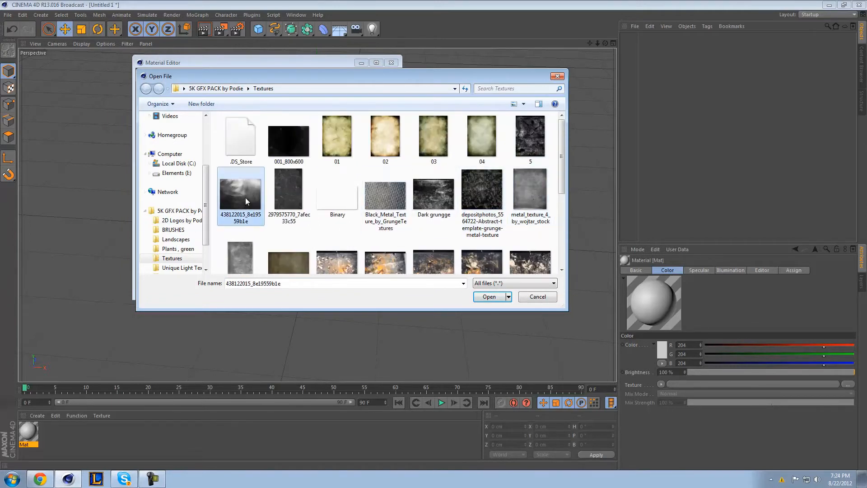
scroll(down, 3)
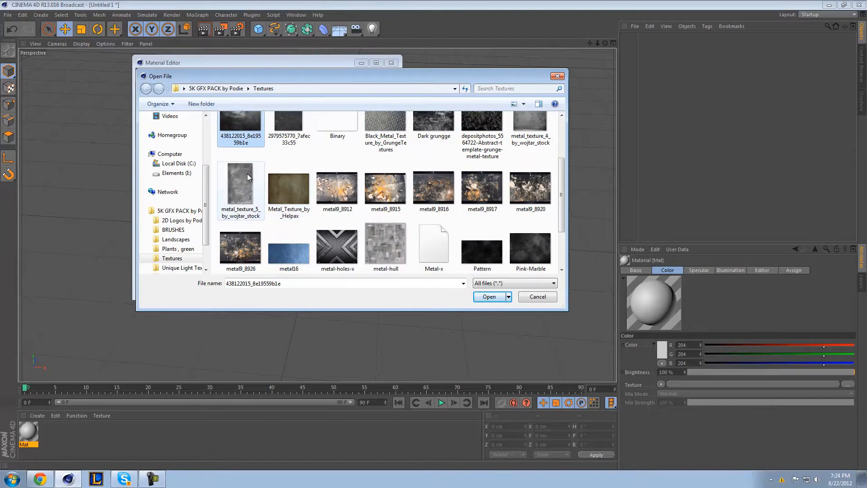
click(488, 297)
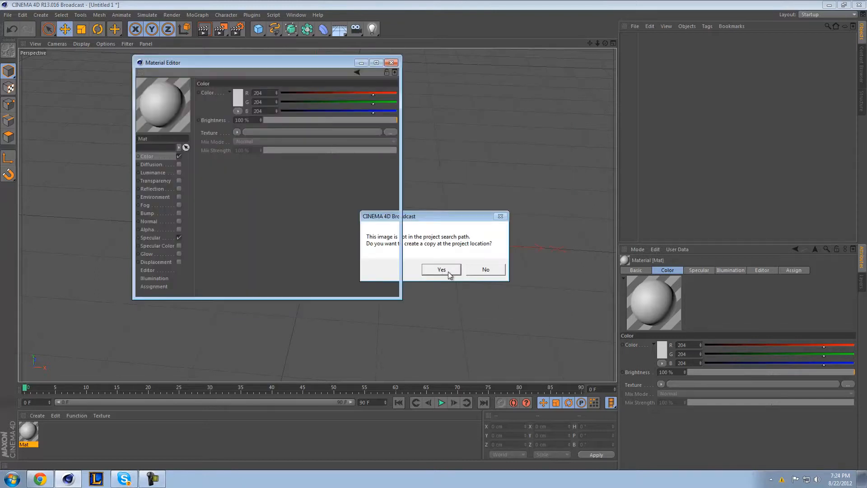
Copy the image into the project location and turn off Mat's Specular
click(441, 270)
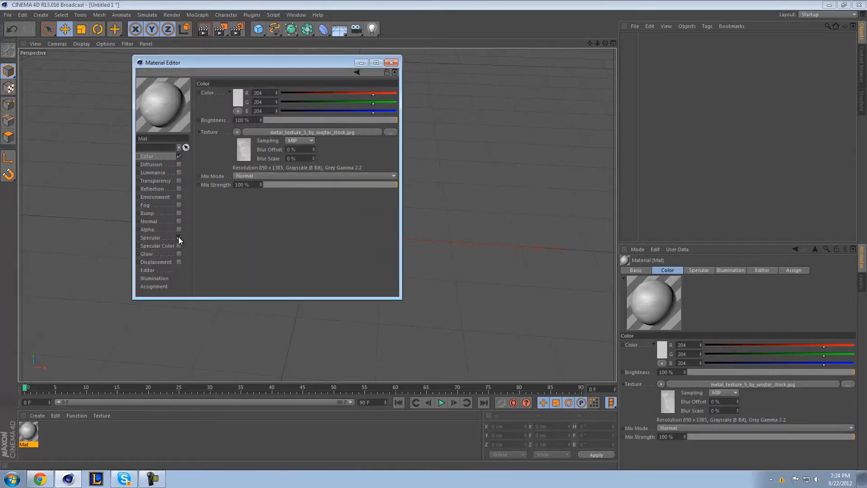
click(150, 237)
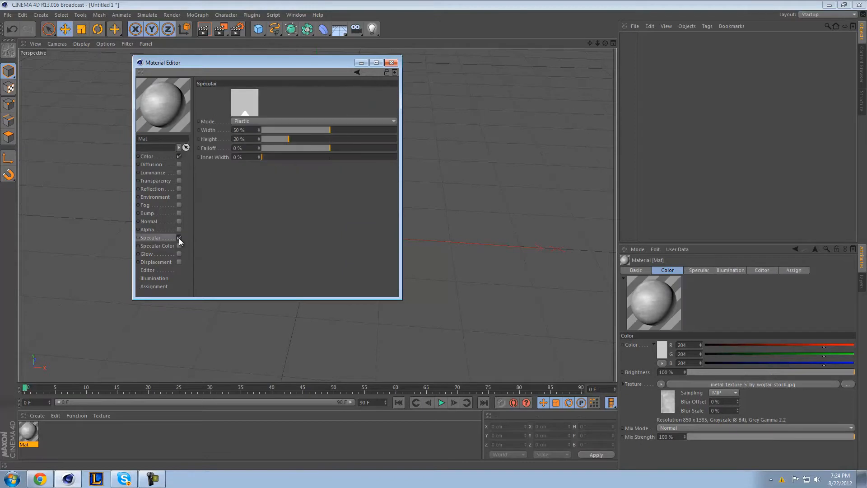
click(149, 156)
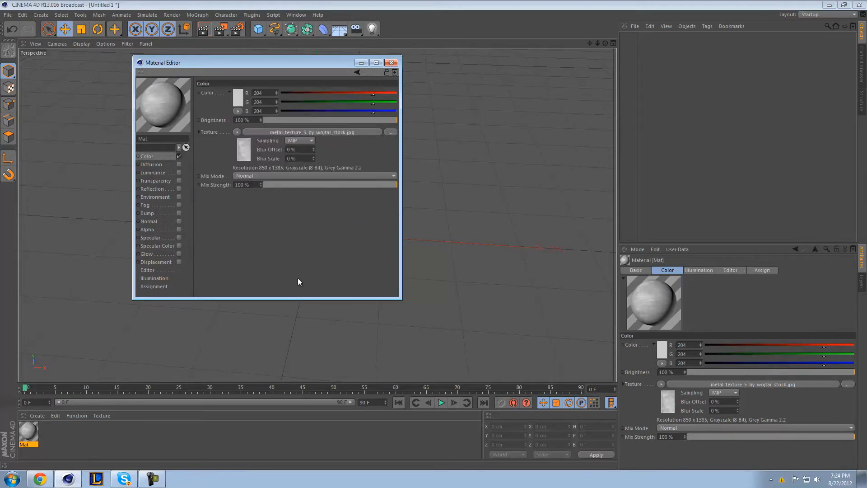
Try None and SAT texture sampling, then leave sampling at MIP
click(311, 140)
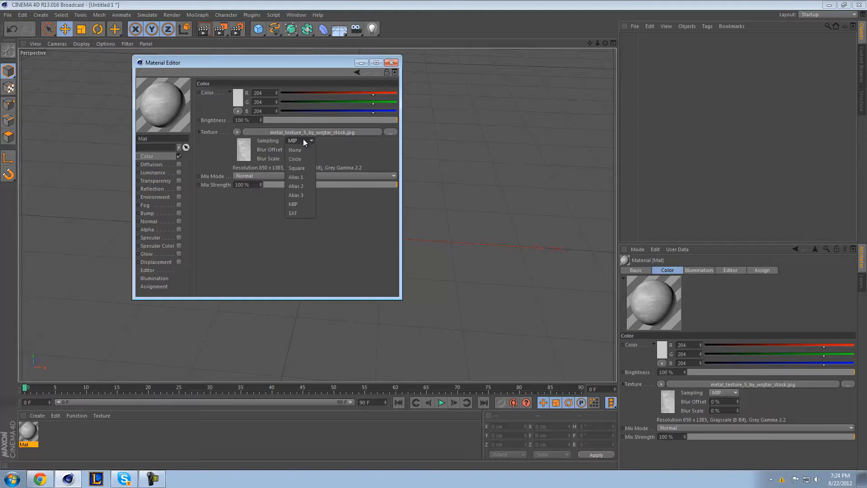
click(295, 150)
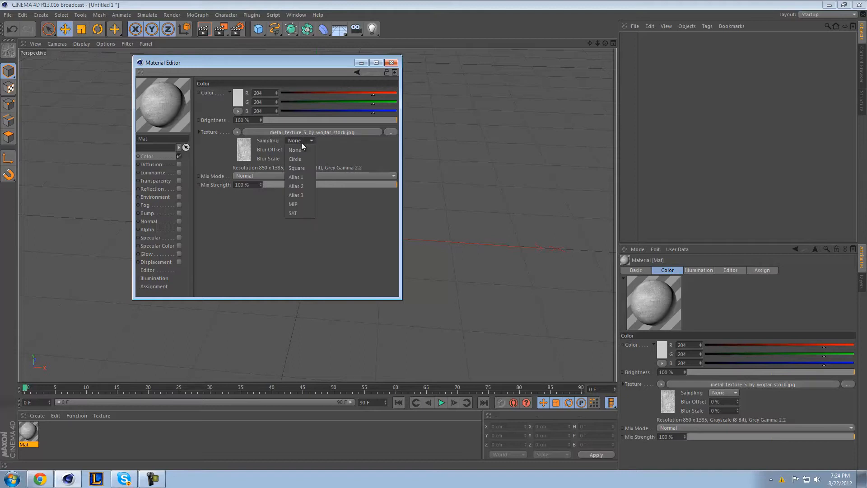
click(293, 204)
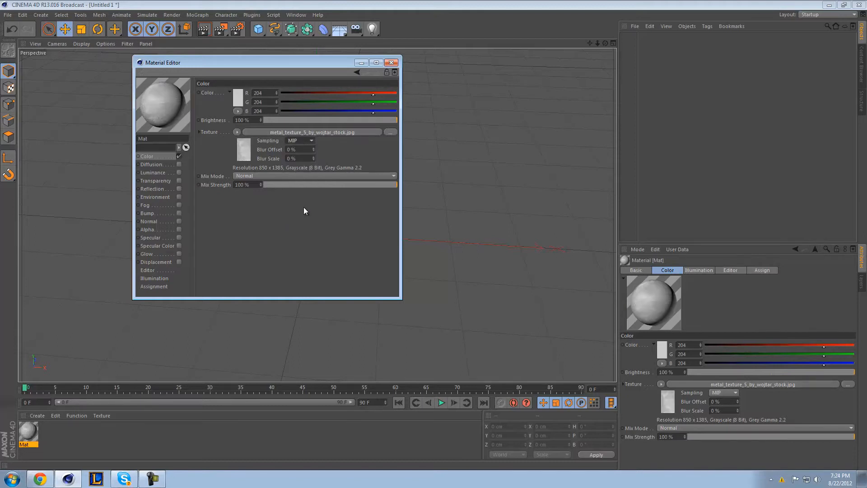
click(311, 140)
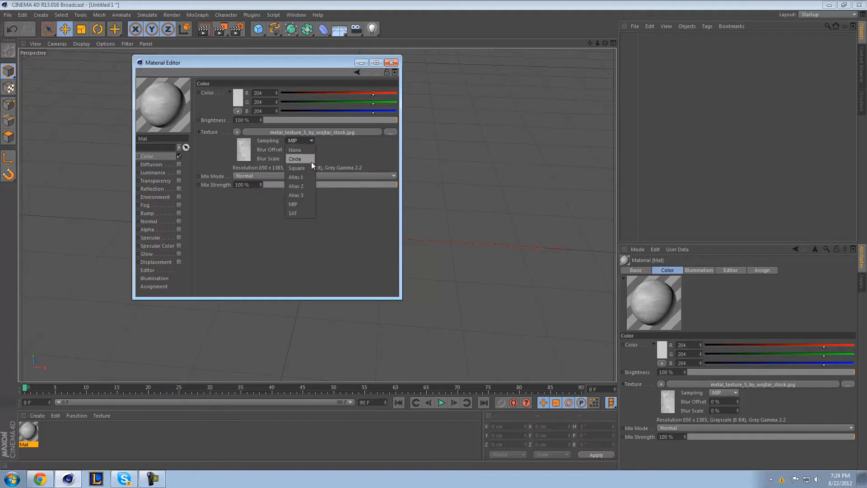
mouse_move(309, 205)
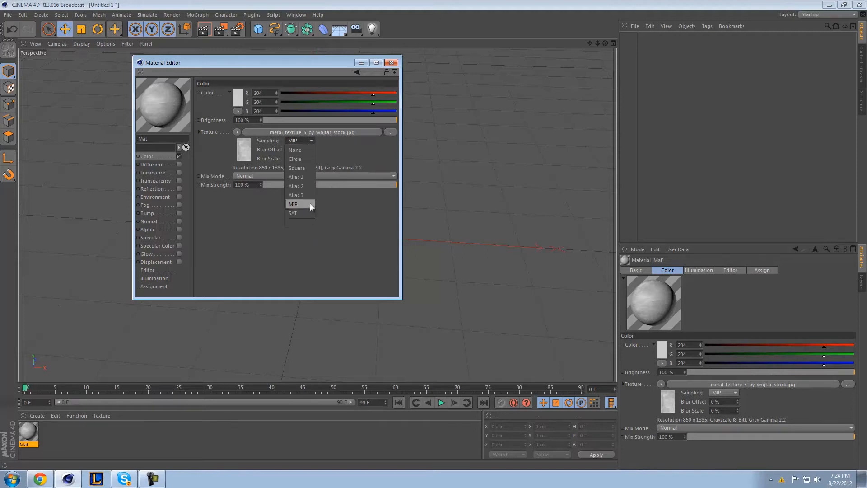
click(293, 213)
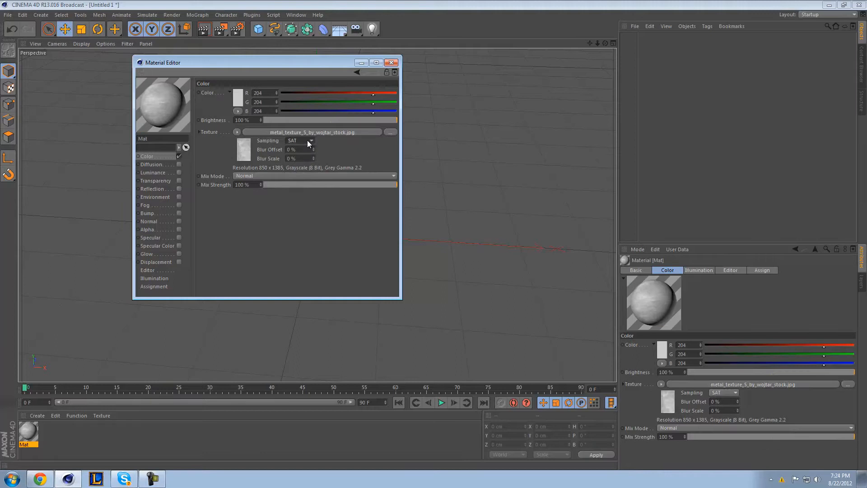
click(299, 140)
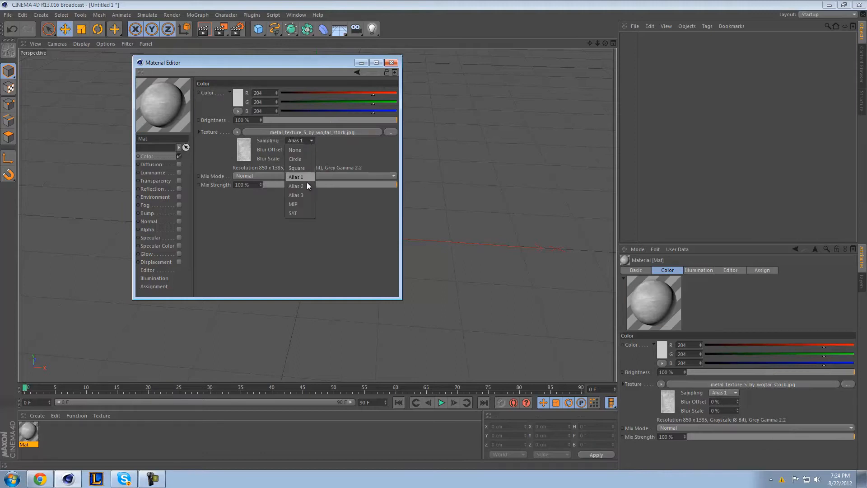
click(293, 204)
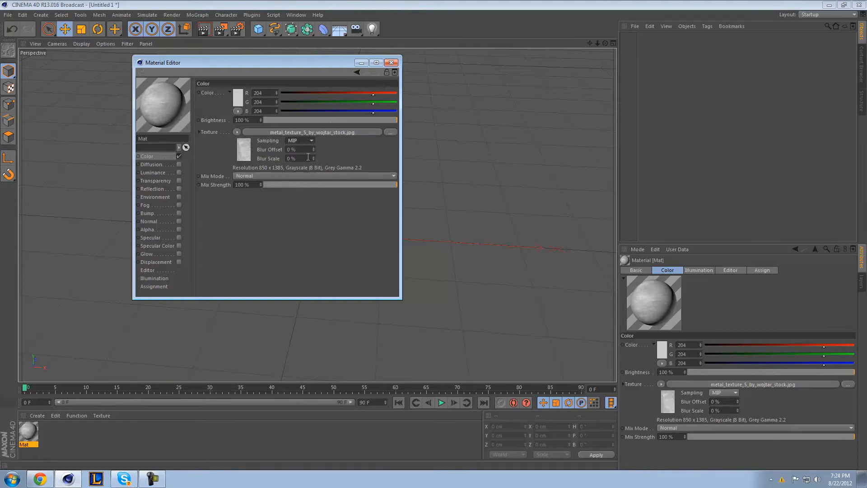
mouse_move(118, 179)
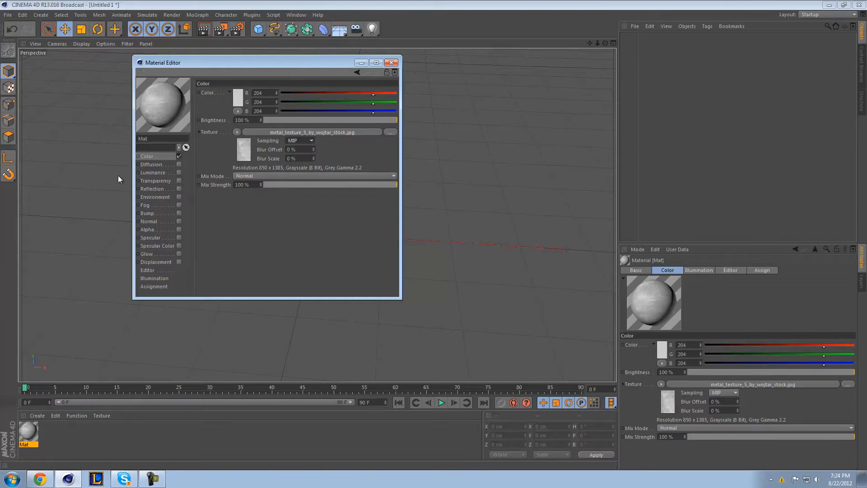
mouse_move(161, 216)
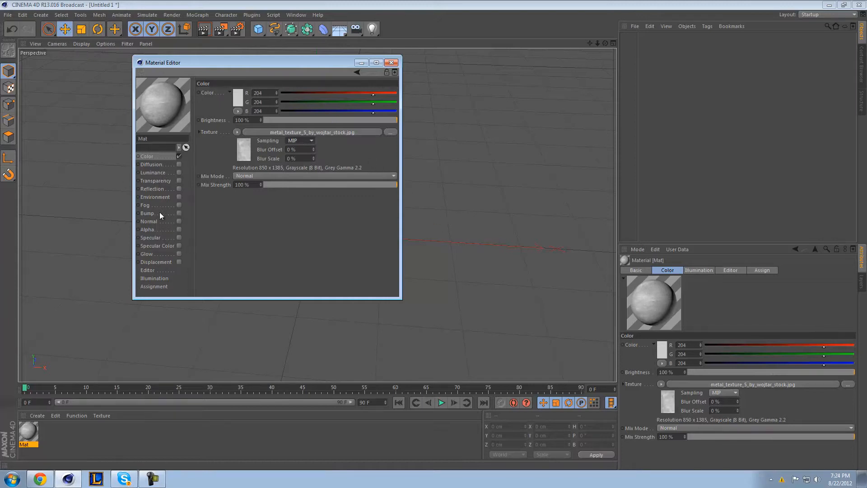
Copy the Color texture, enable Bump and paste the metal image into it
click(148, 213)
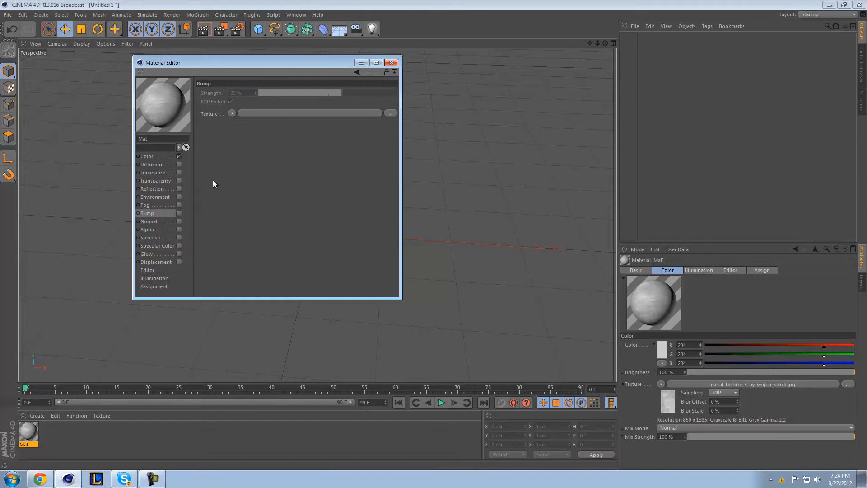
click(148, 156)
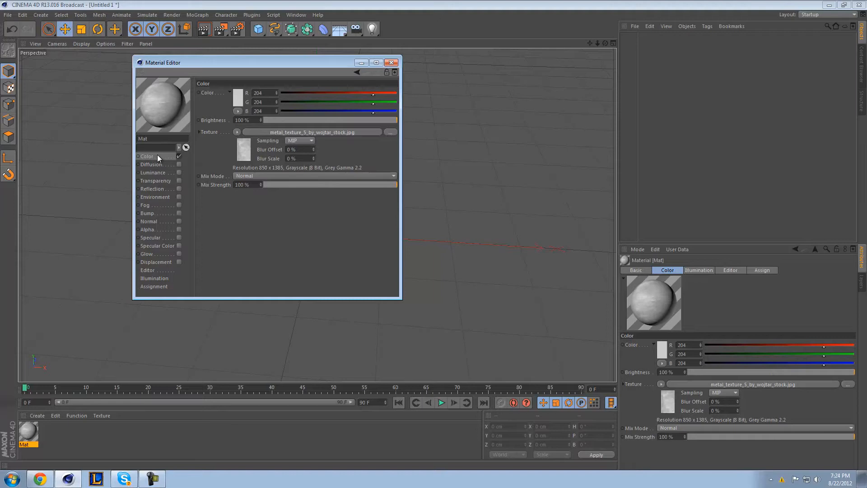
mouse_move(183, 217)
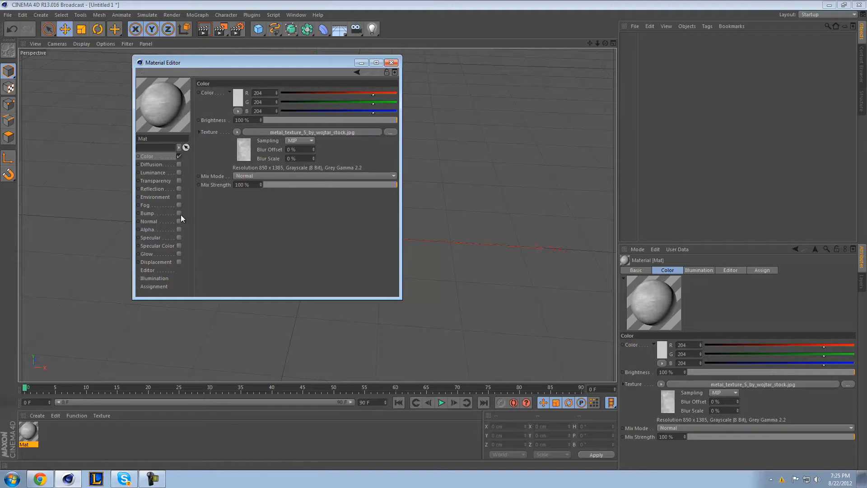
mouse_move(225, 153)
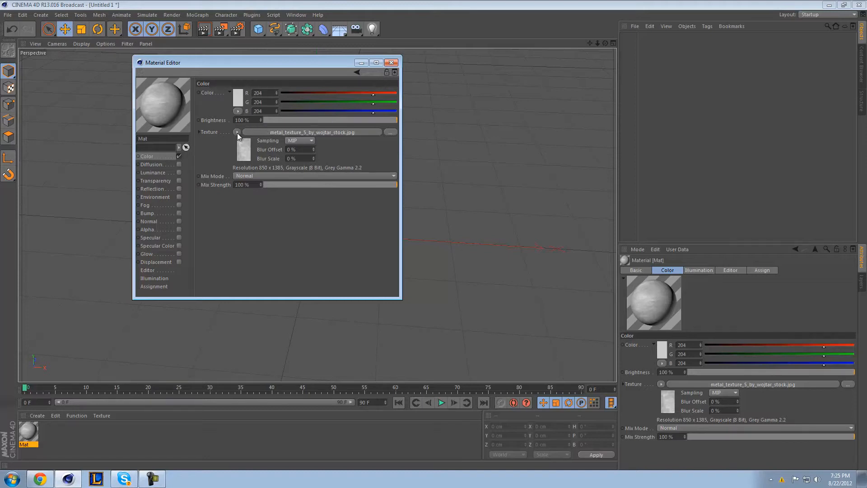
click(238, 131)
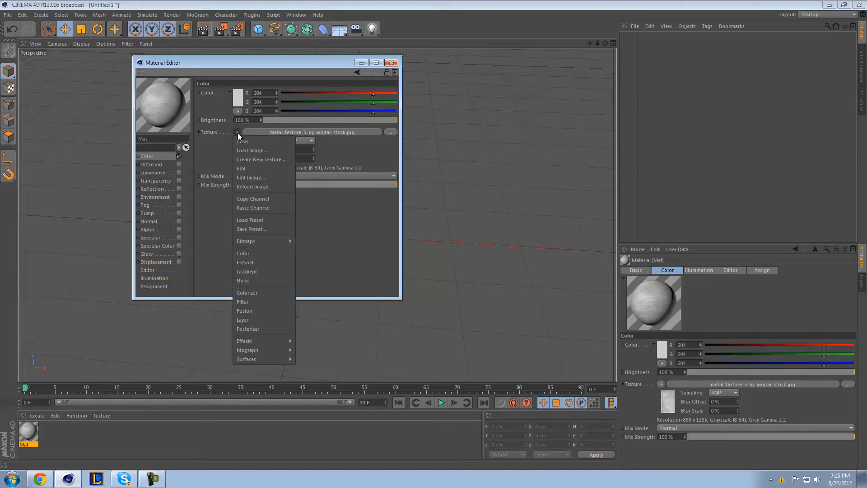
mouse_move(255, 202)
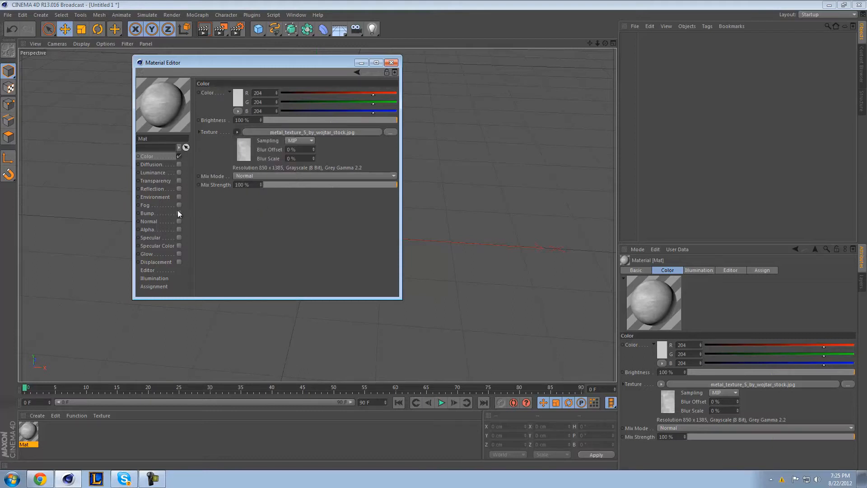
click(148, 213)
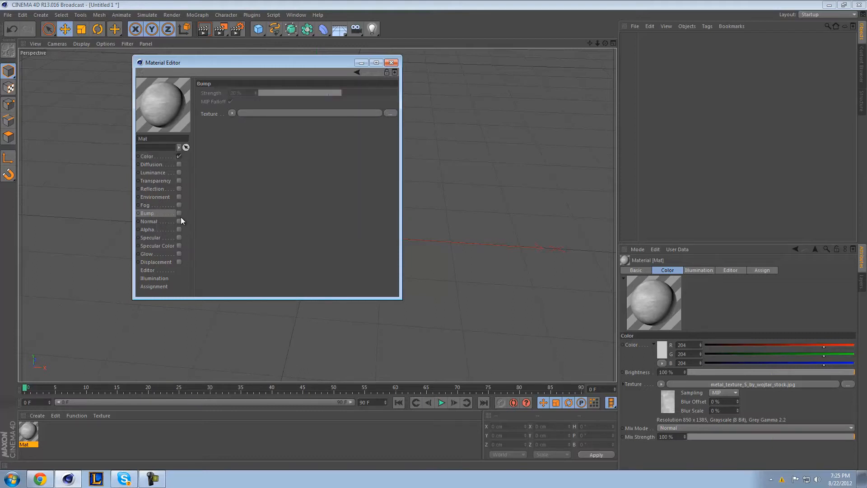
click(232, 113)
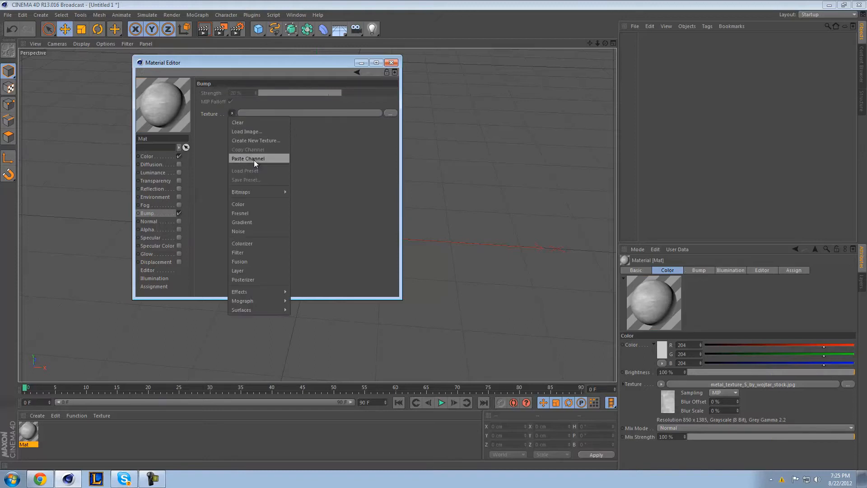
click(248, 158)
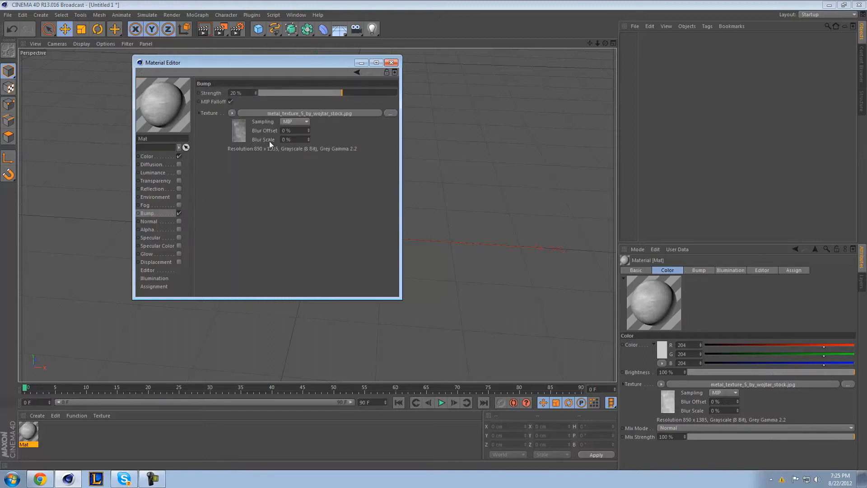
mouse_move(290, 166)
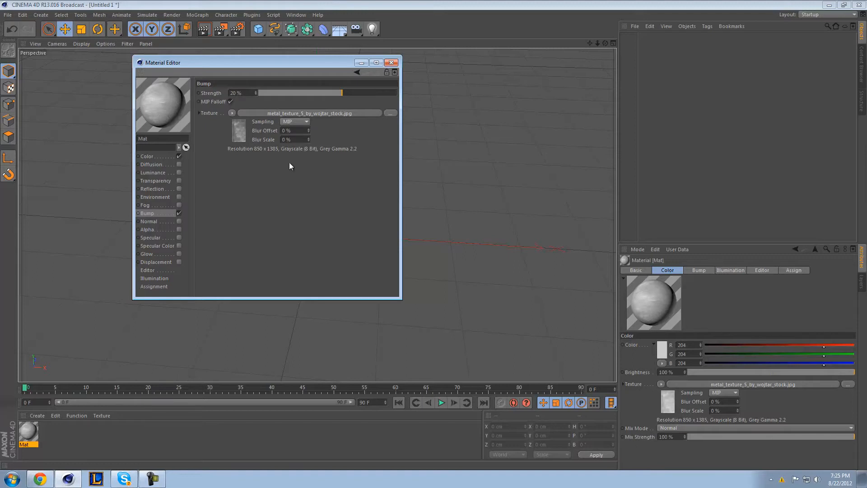
mouse_move(326, 105)
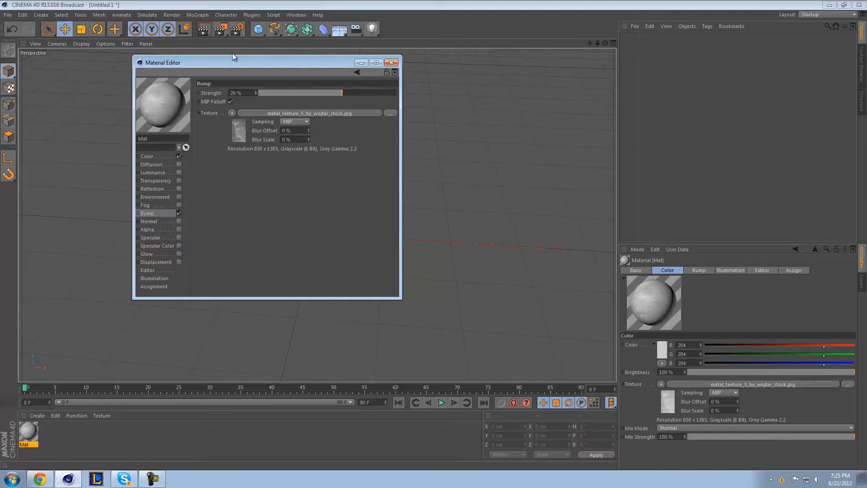
Wrap the bump's metal image in a Filter shader
click(232, 113)
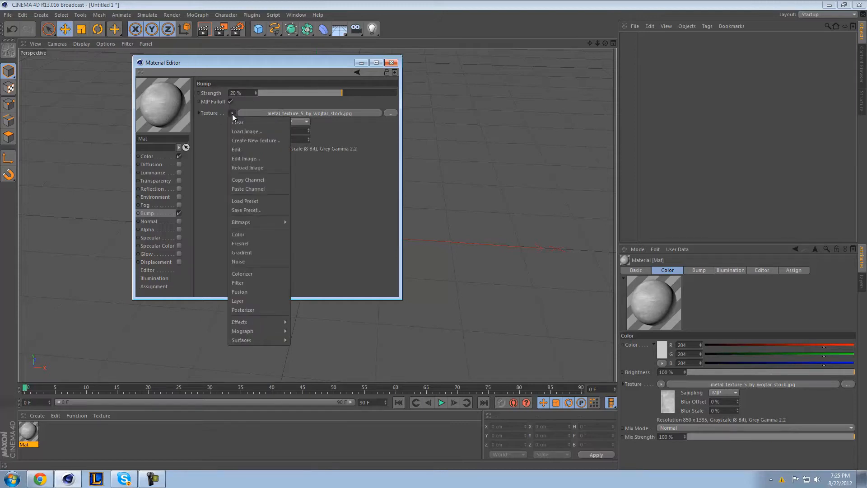
mouse_move(256, 150)
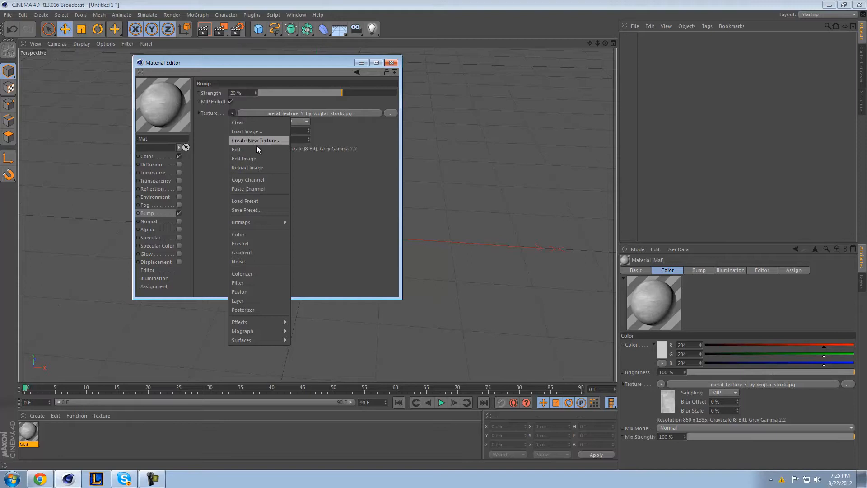
click(238, 283)
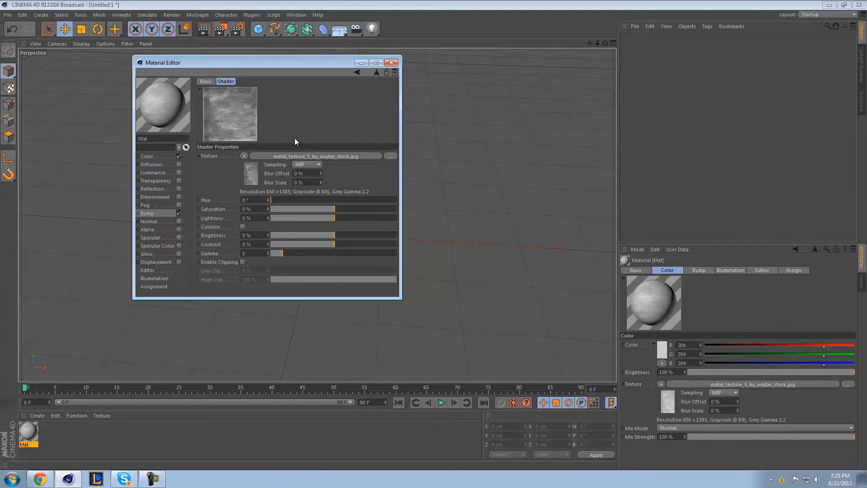
mouse_move(329, 222)
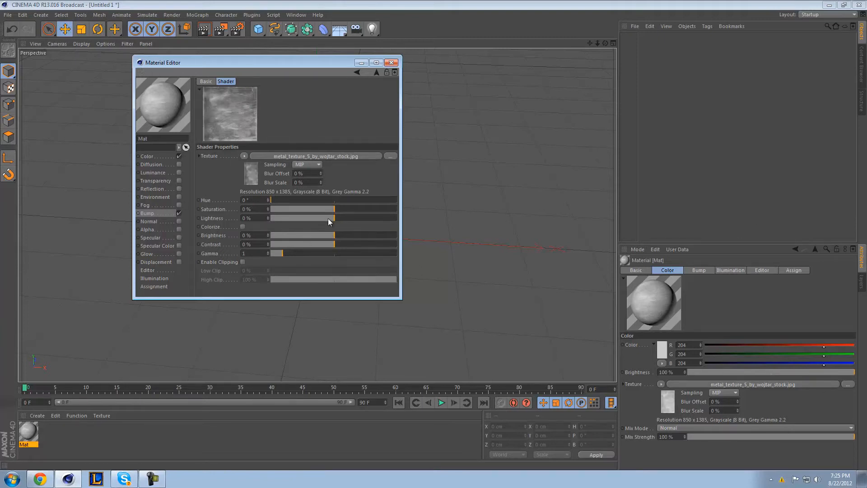
mouse_move(286, 267)
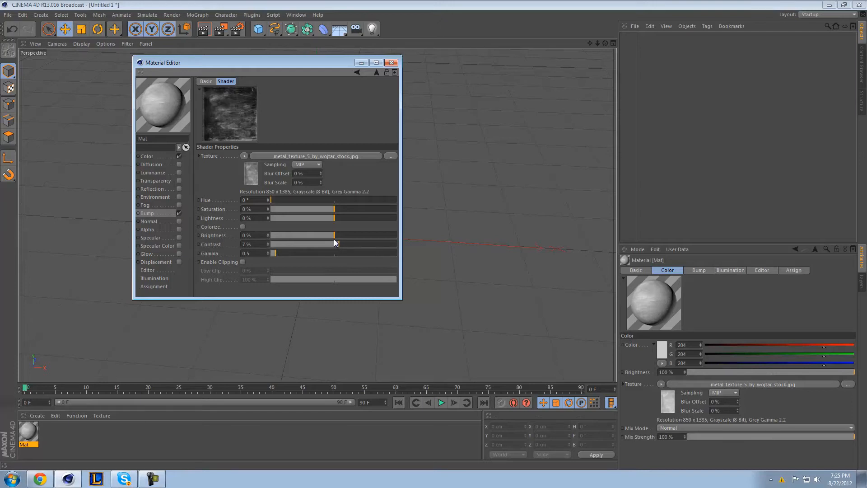
mouse_move(154, 150)
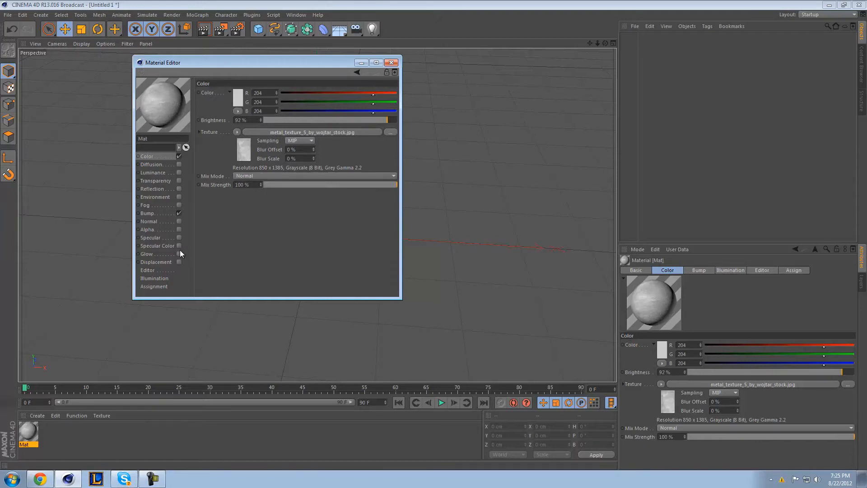
Set Mat's base colour to black, keep Normal mix mode, and close the editor
click(148, 237)
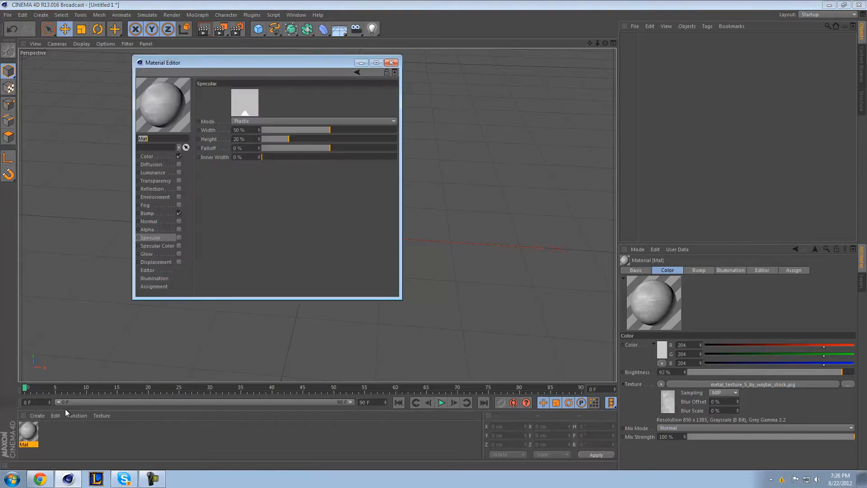
click(148, 156)
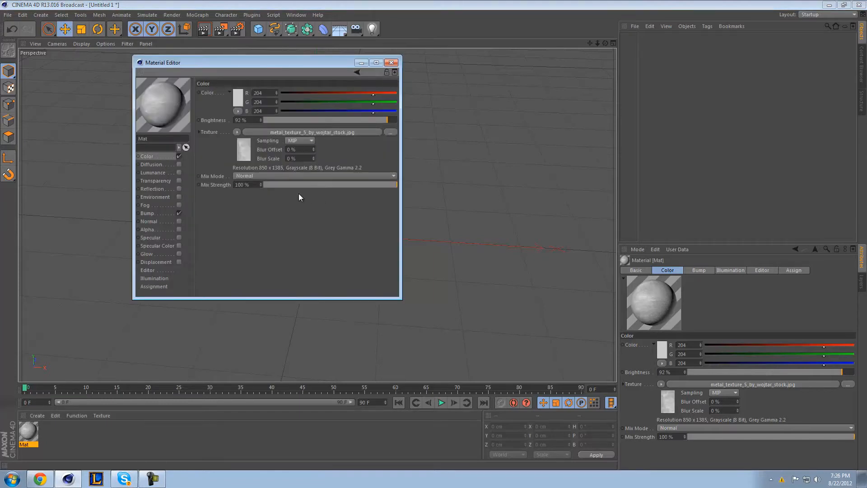
mouse_move(236, 100)
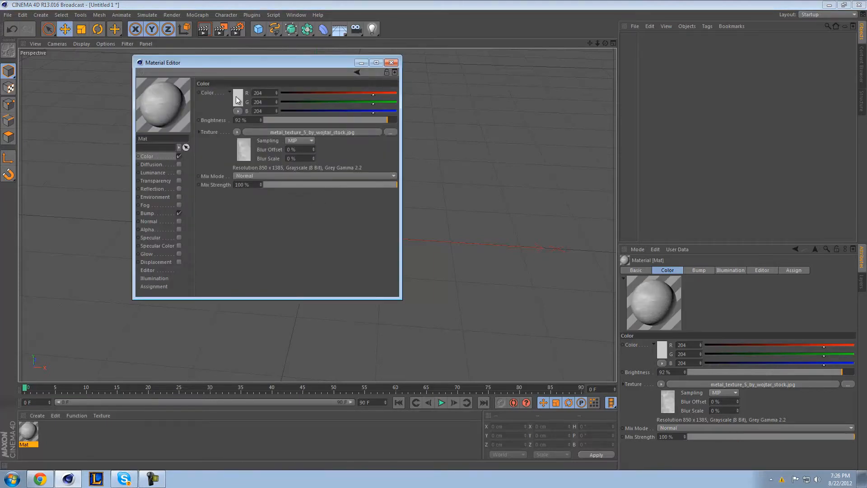
click(238, 92)
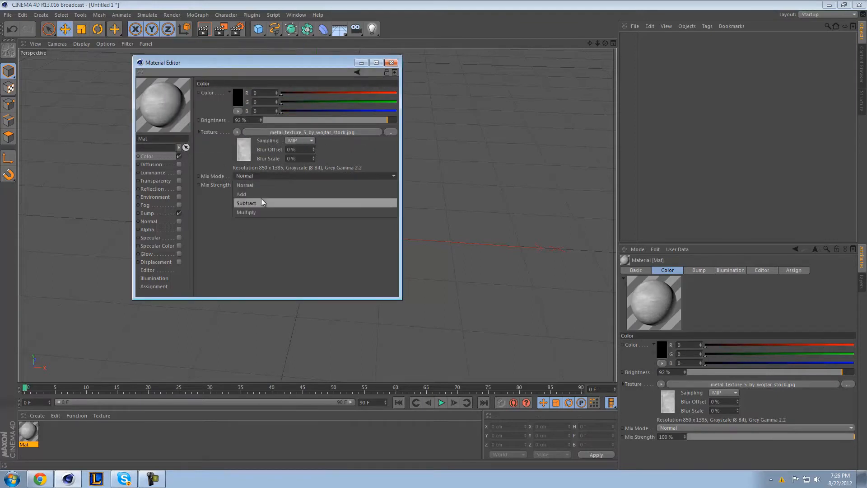
click(246, 212)
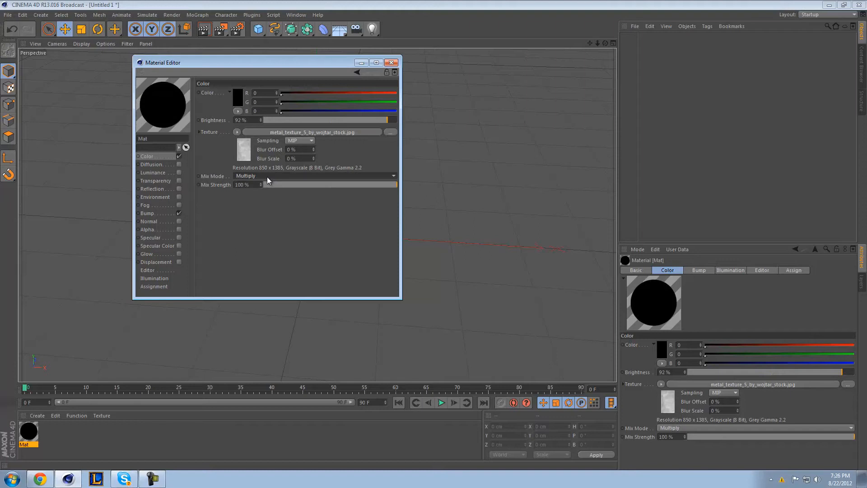
click(312, 176)
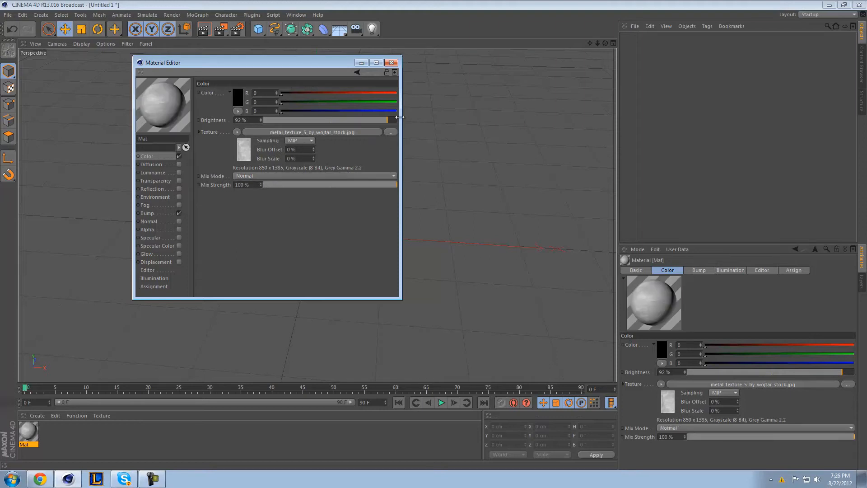
click(392, 62)
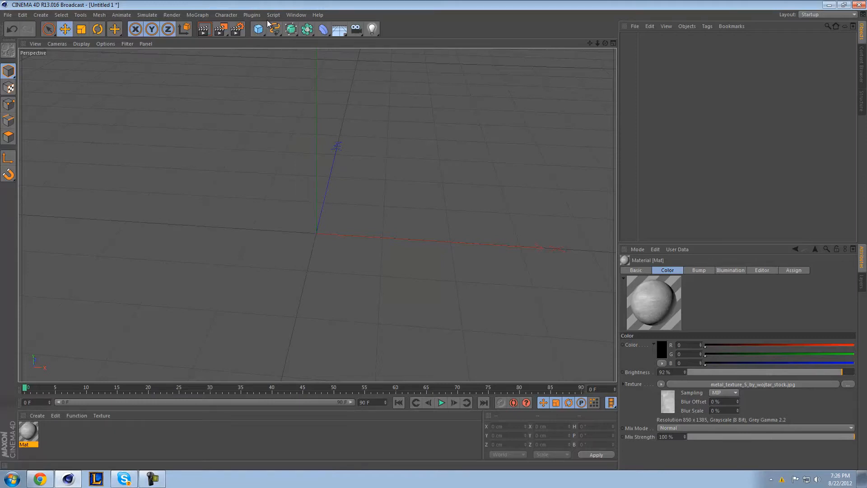
mouse_move(257, 29)
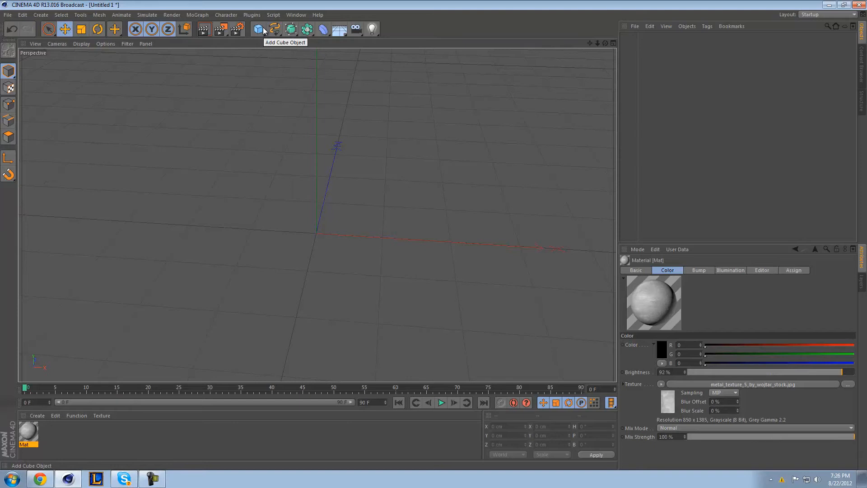
Add a Cube object to the scene
click(257, 28)
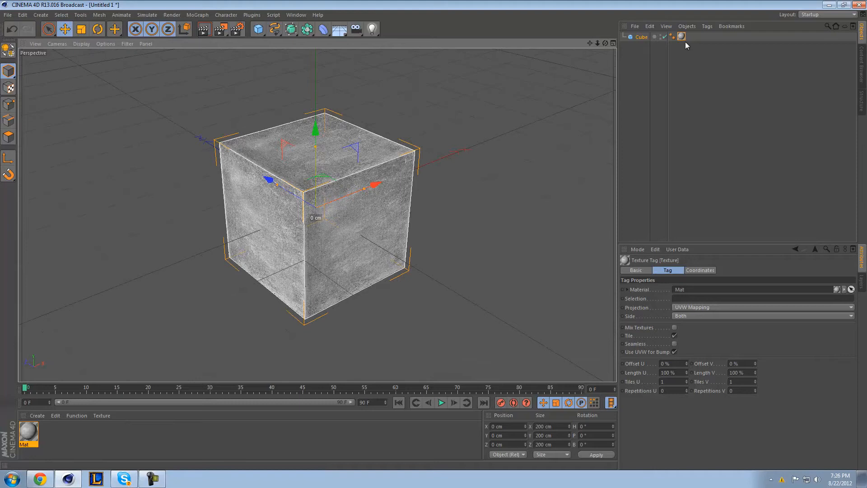
mouse_move(682, 37)
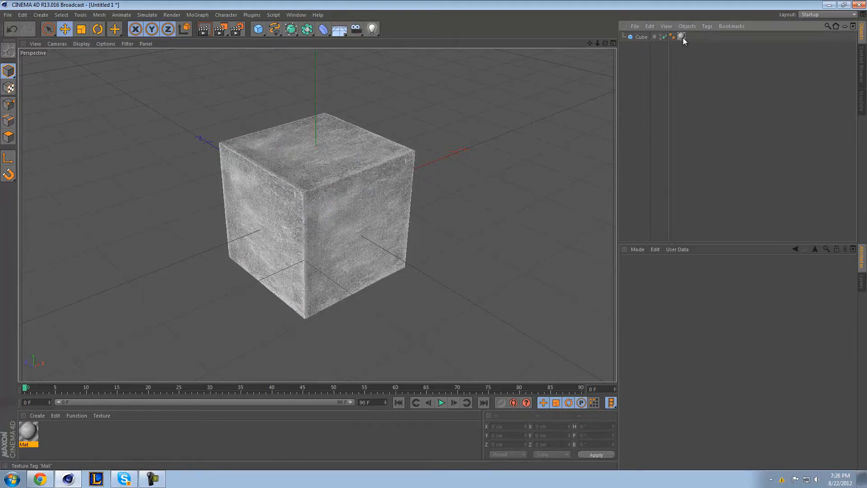
Set the cube's texture tag projection to Cubic, then reselect the Cube
click(682, 37)
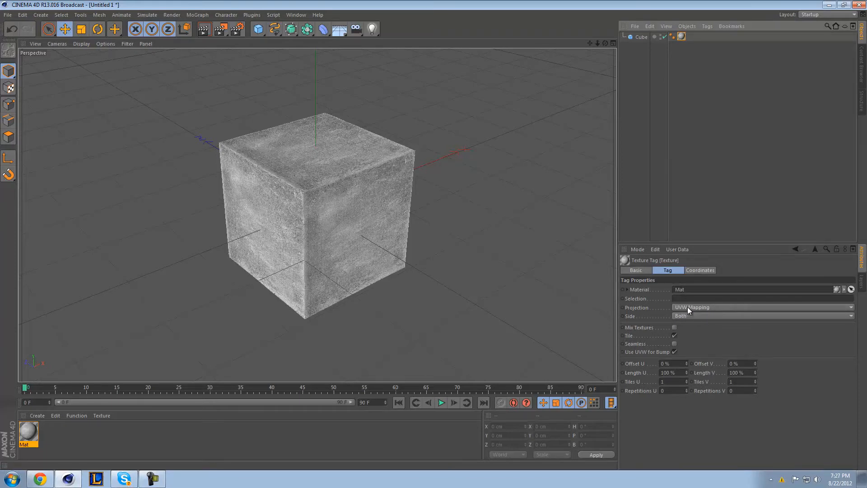
mouse_move(704, 312)
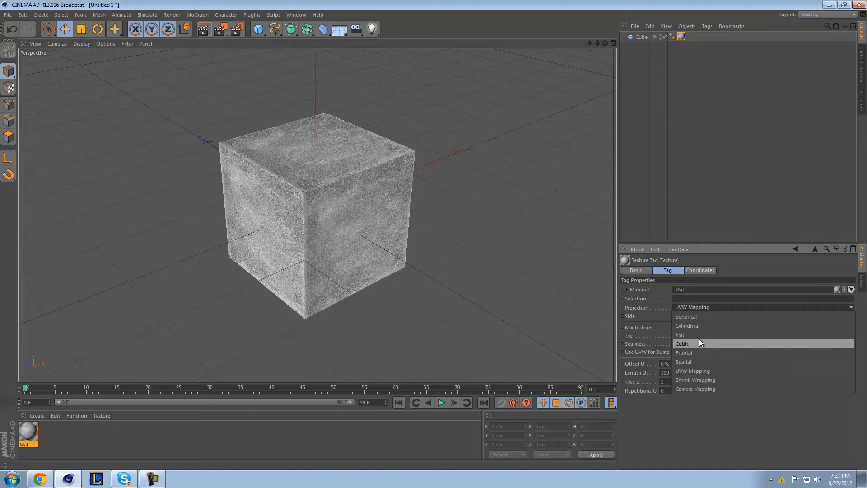
click(683, 343)
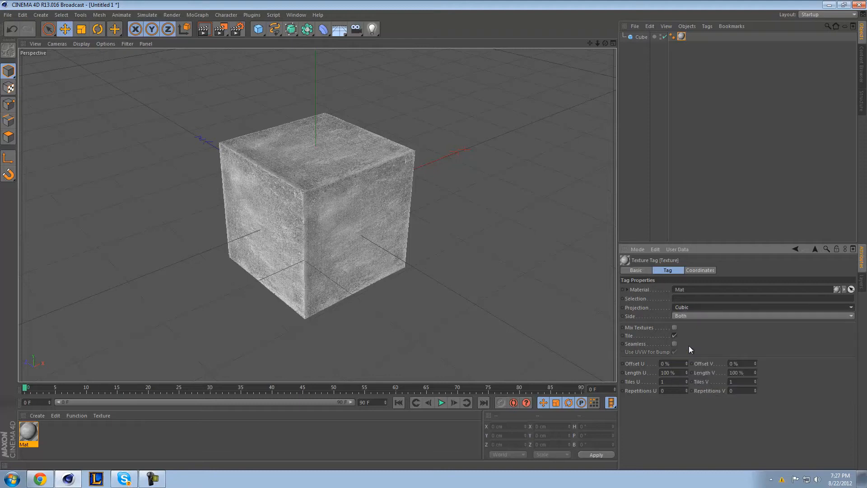
mouse_move(628, 59)
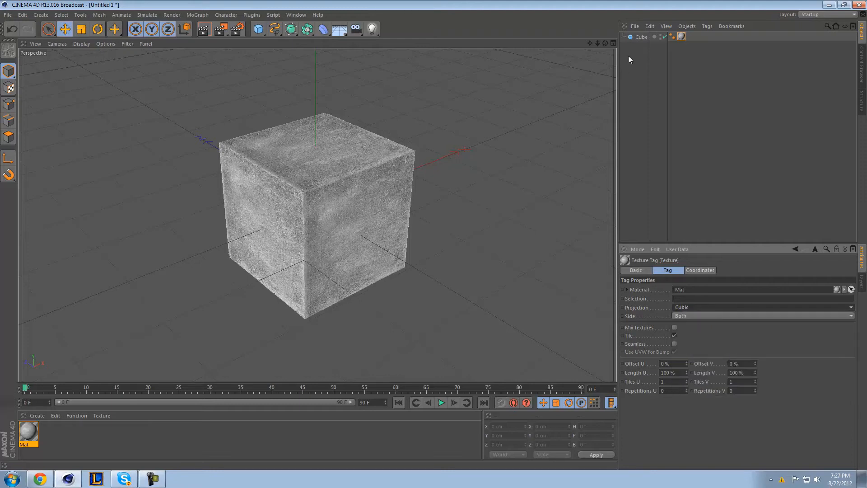
click(641, 36)
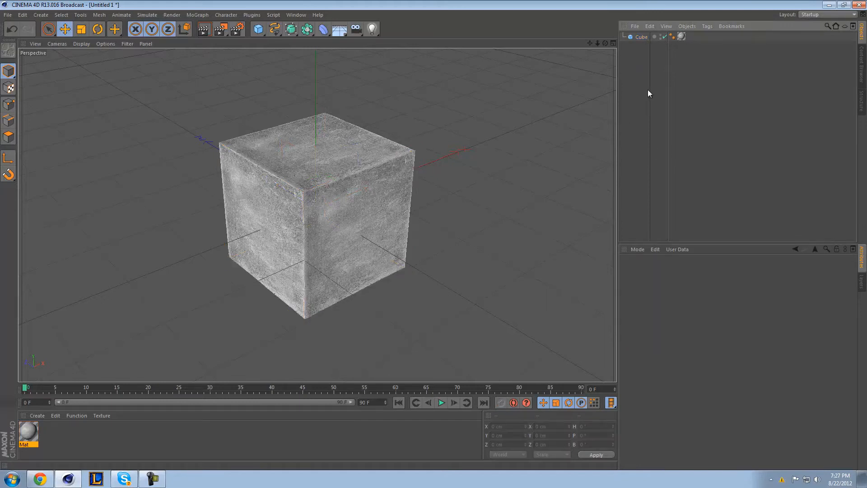
click(641, 37)
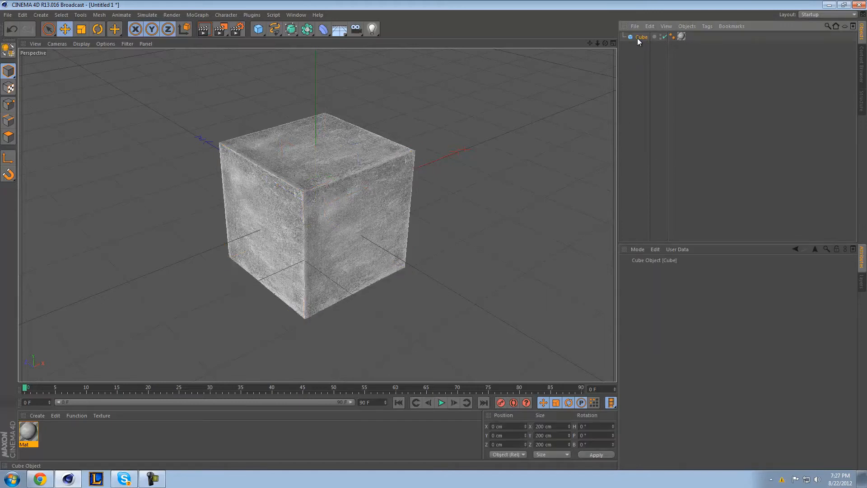
Add a light to the cube's left, select the Cube, and render the view
click(372, 29)
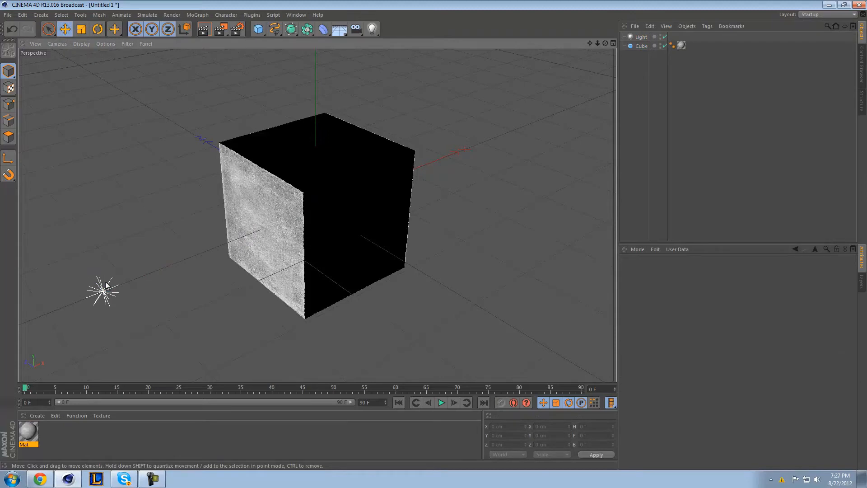
click(642, 36)
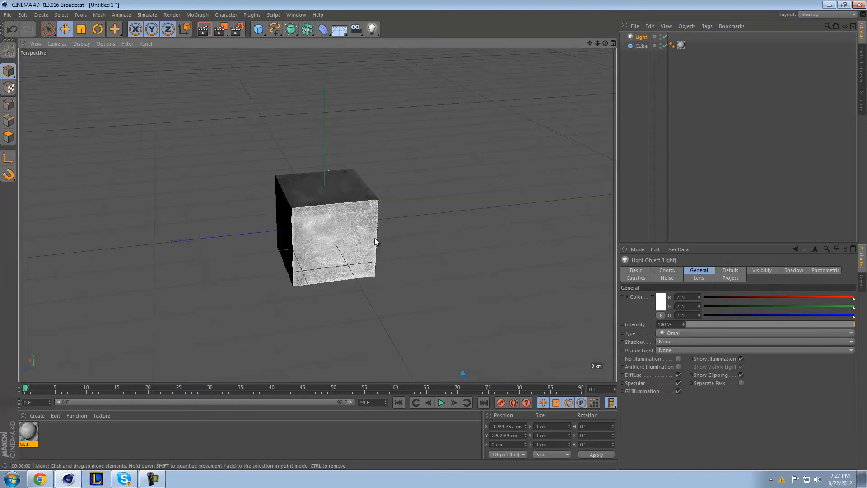
click(642, 47)
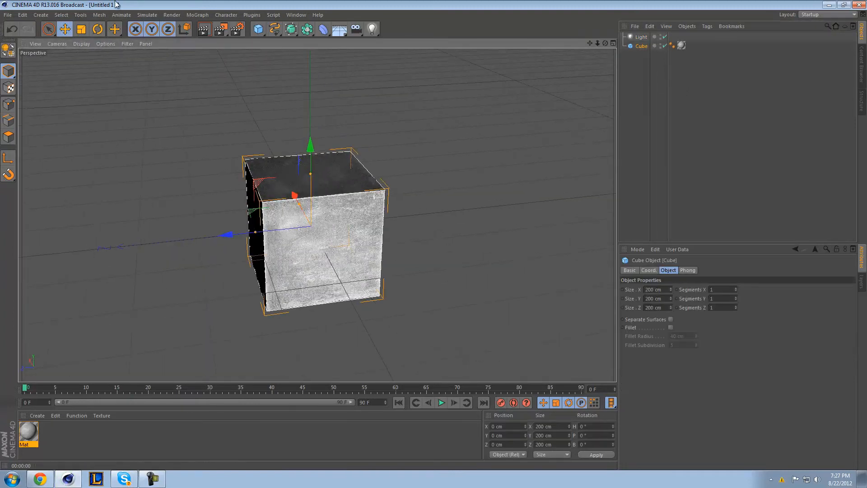
click(203, 29)
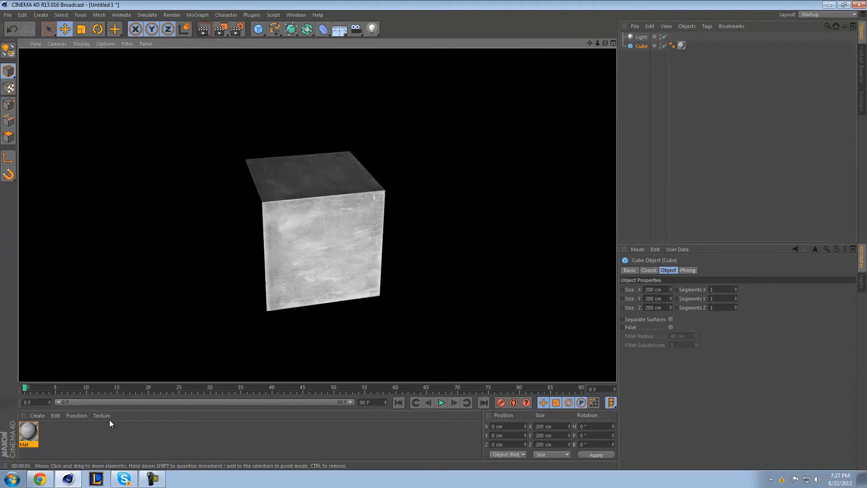
mouse_move(242, 217)
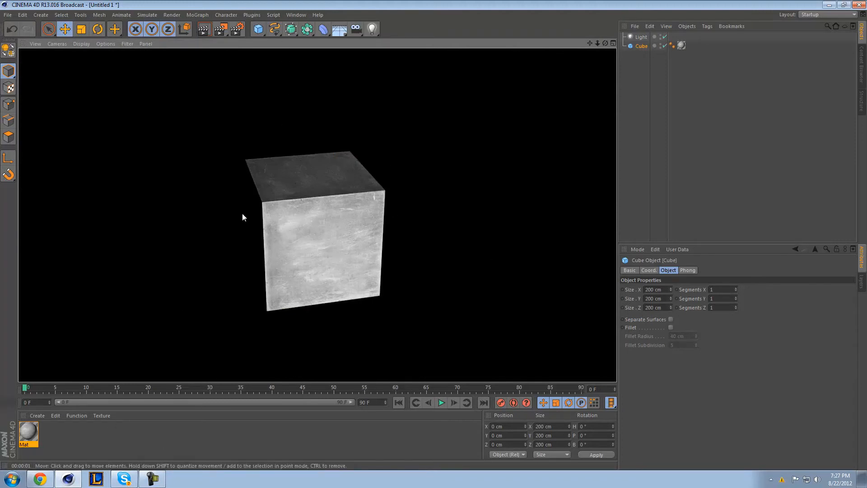
double_click(28, 432)
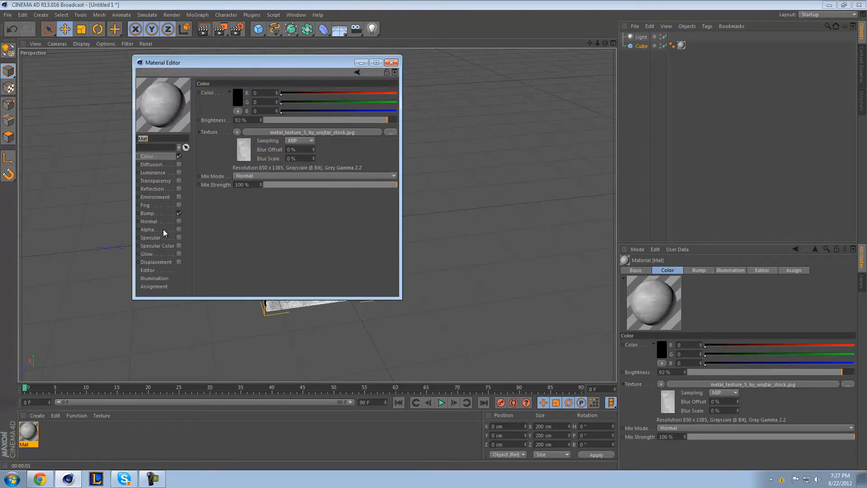
click(147, 213)
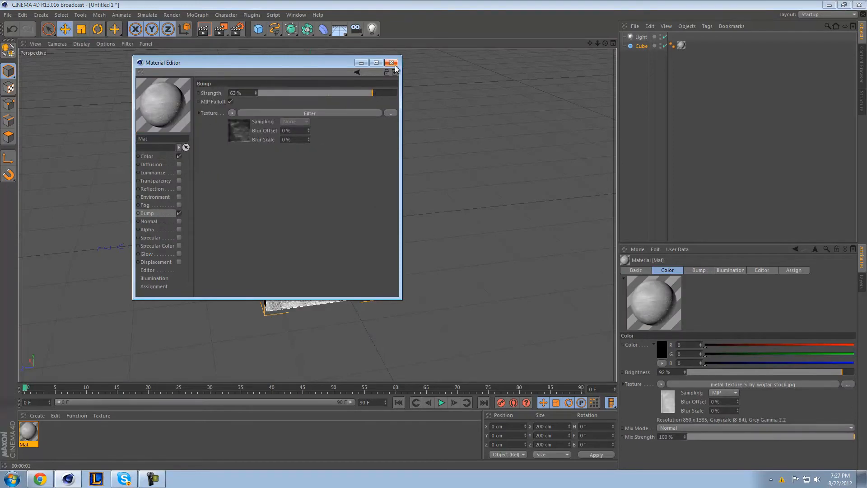
click(392, 62)
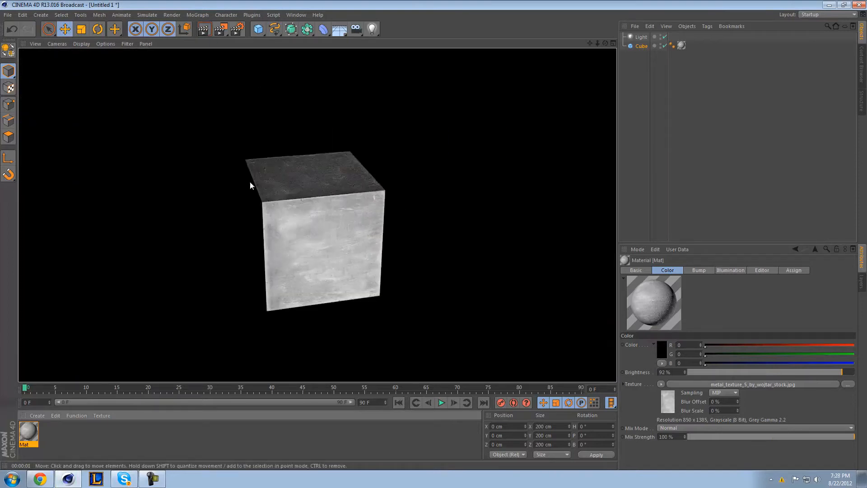
mouse_move(344, 233)
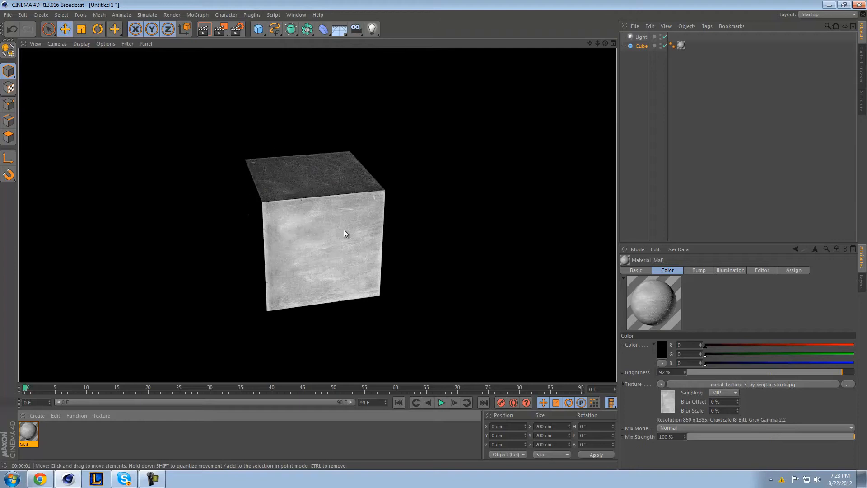
mouse_move(604, 57)
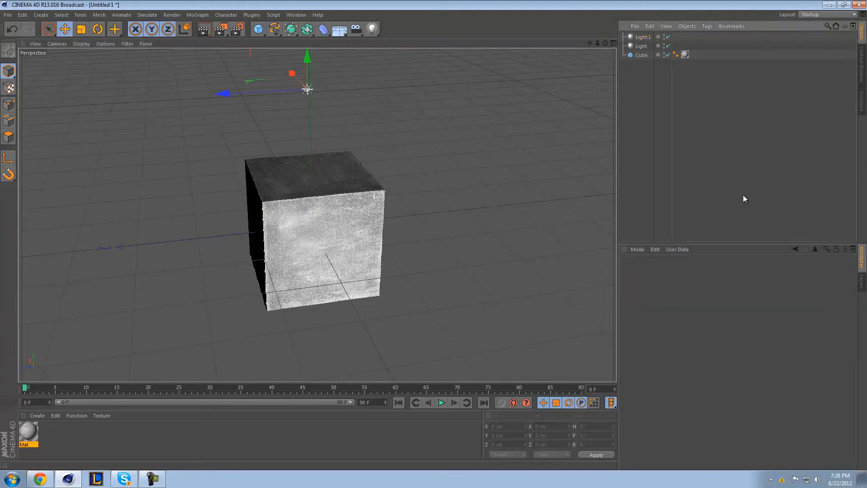
click(203, 29)
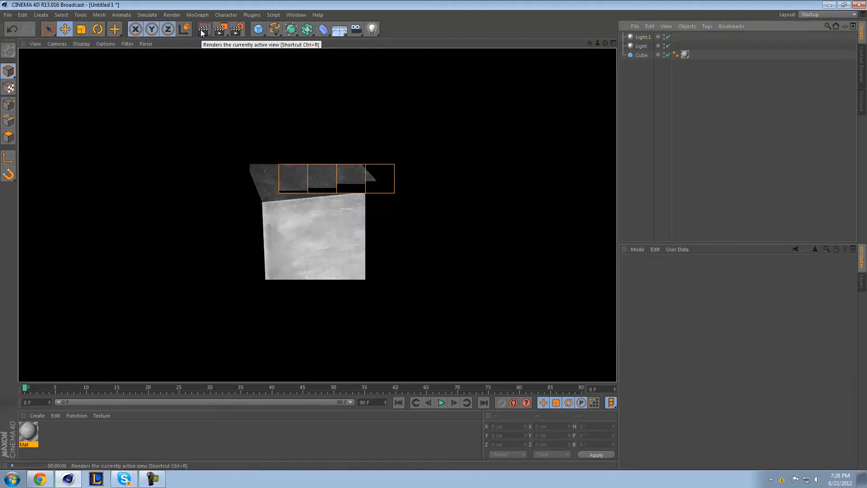
click(643, 37)
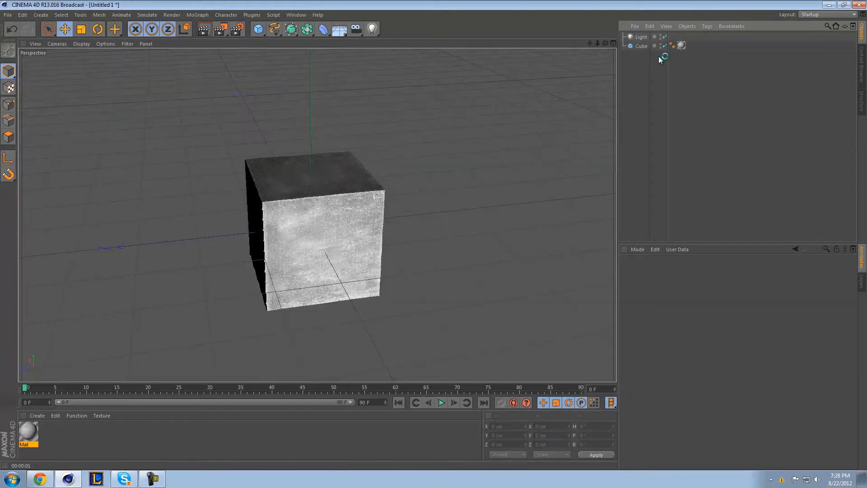
Inspect the cube's texture tag, then select the Cube for deletion
click(641, 46)
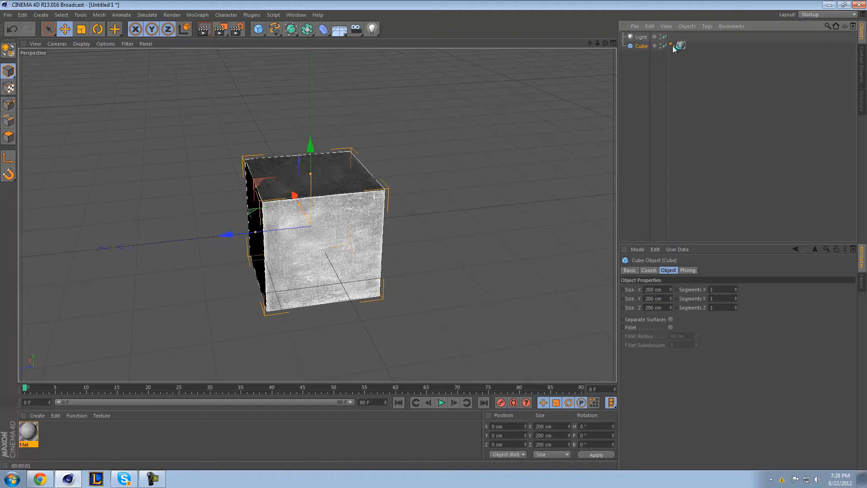
click(681, 46)
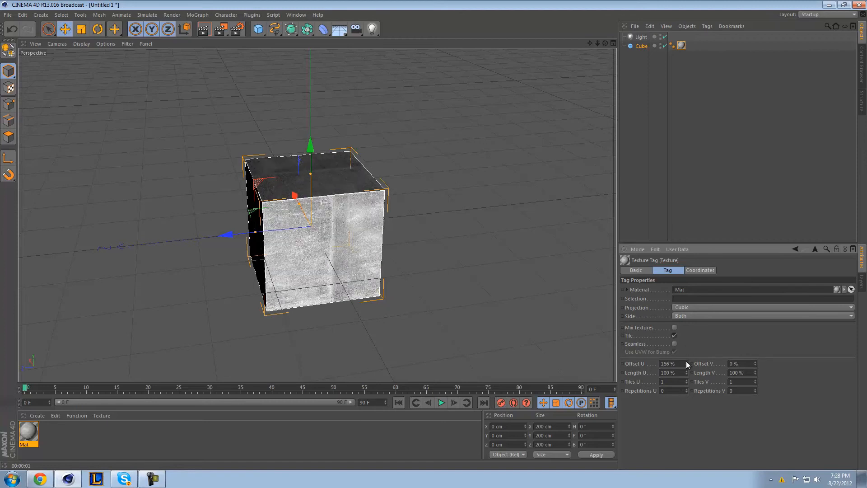
click(642, 46)
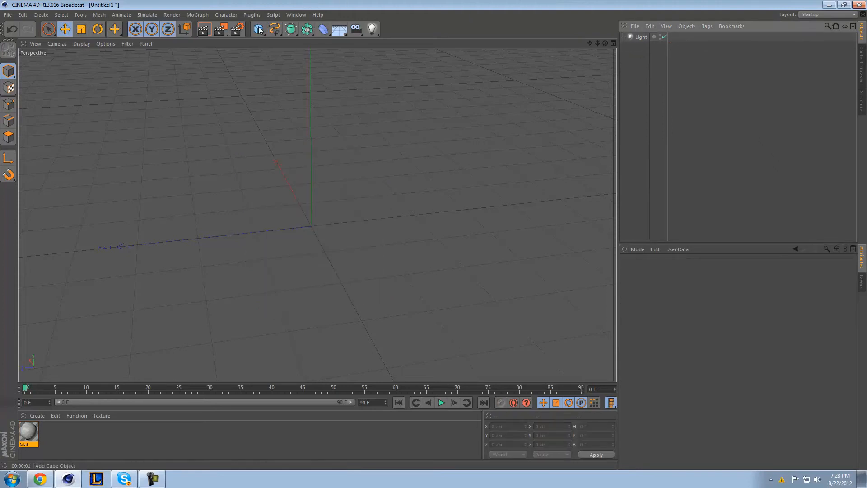
Add a Landscape object from the primitives list and switch to the Rotate tool
click(257, 29)
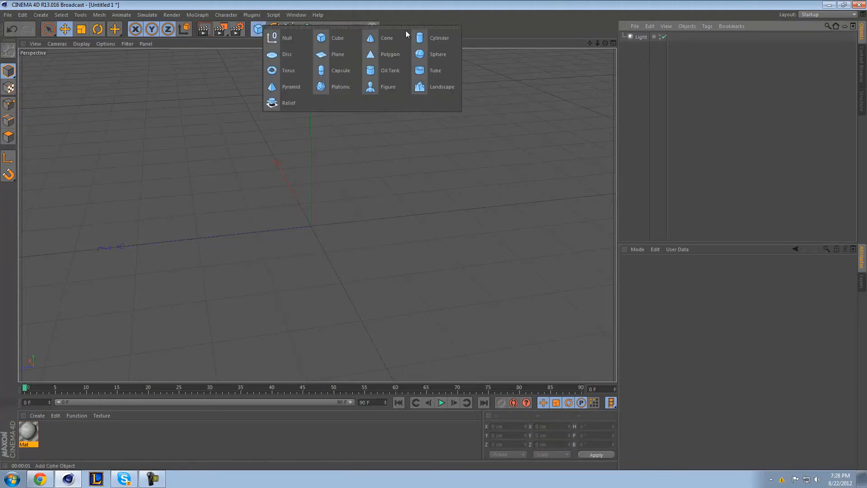
mouse_move(338, 54)
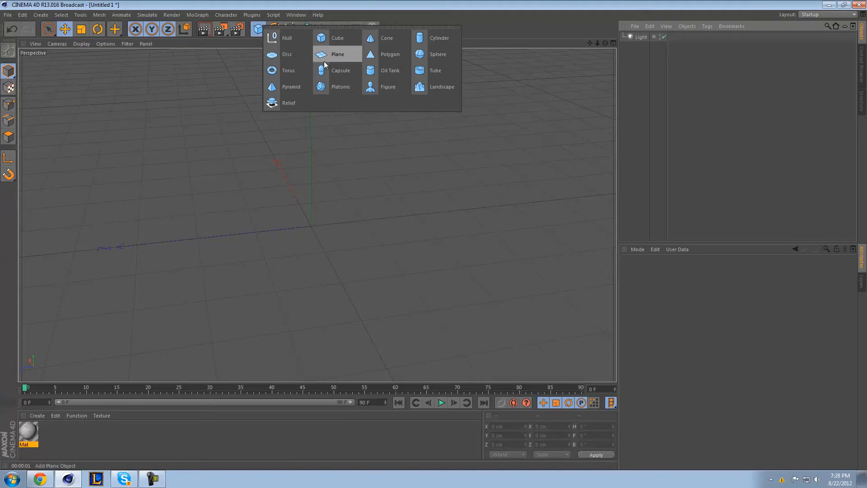
mouse_move(441, 86)
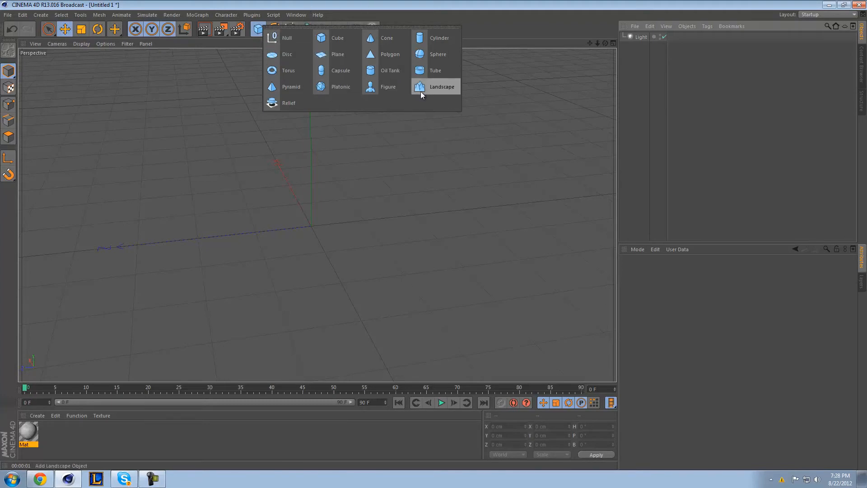
click(441, 87)
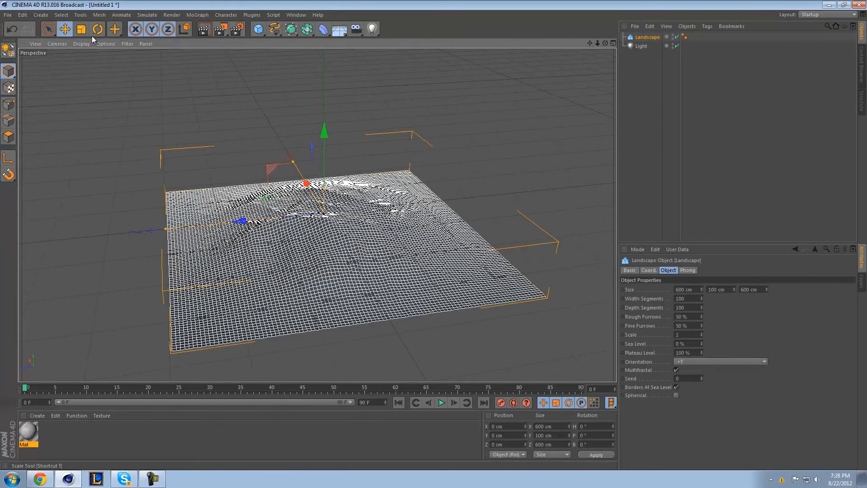
click(97, 29)
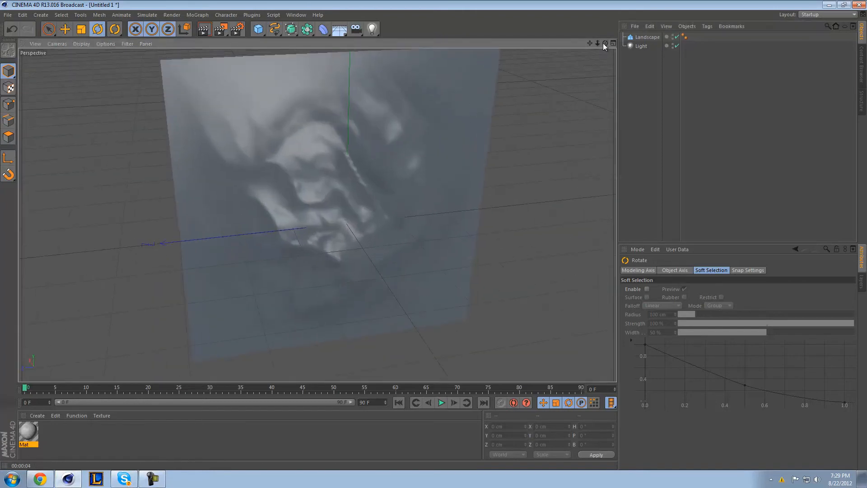
Inspect the Landscape's texture tag, review Render Settings, and add a Light object
click(692, 36)
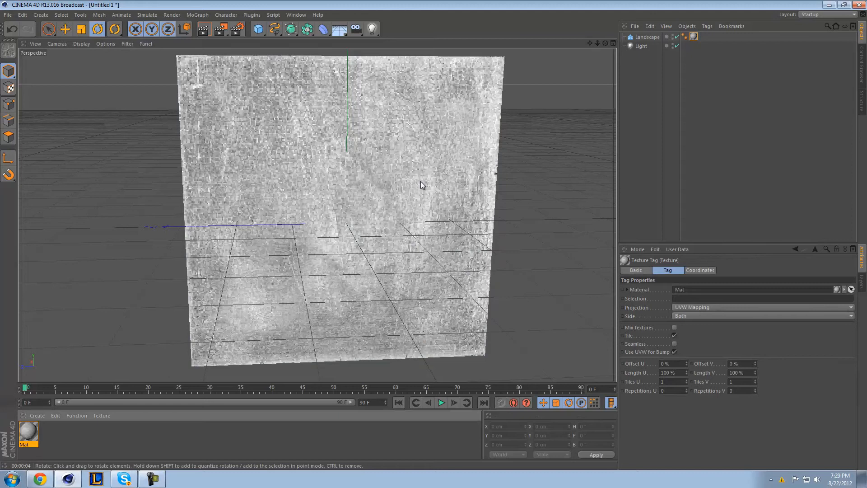
click(204, 29)
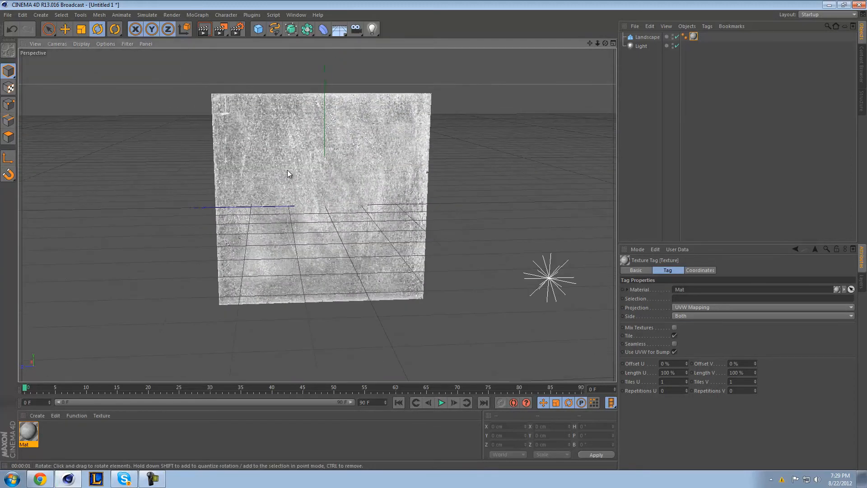
click(643, 46)
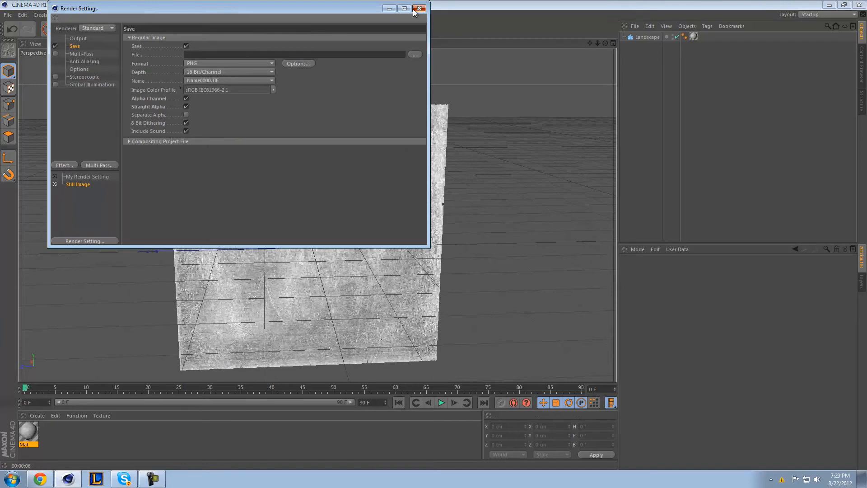
click(419, 8)
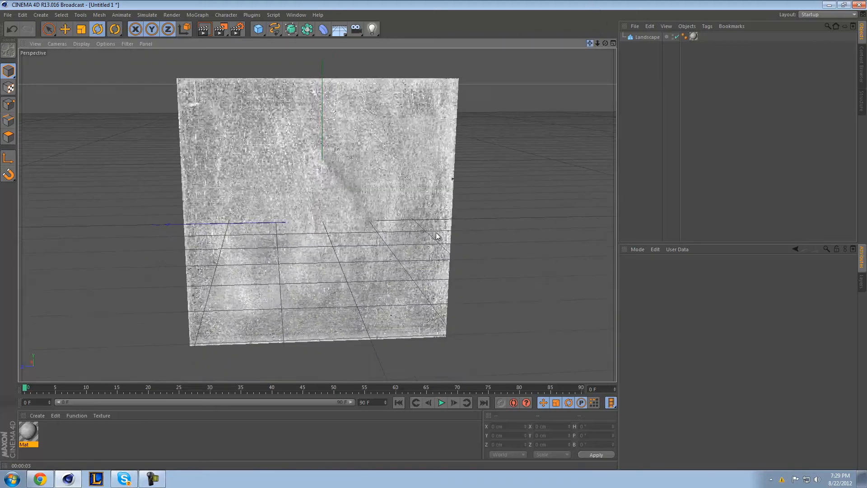
click(372, 29)
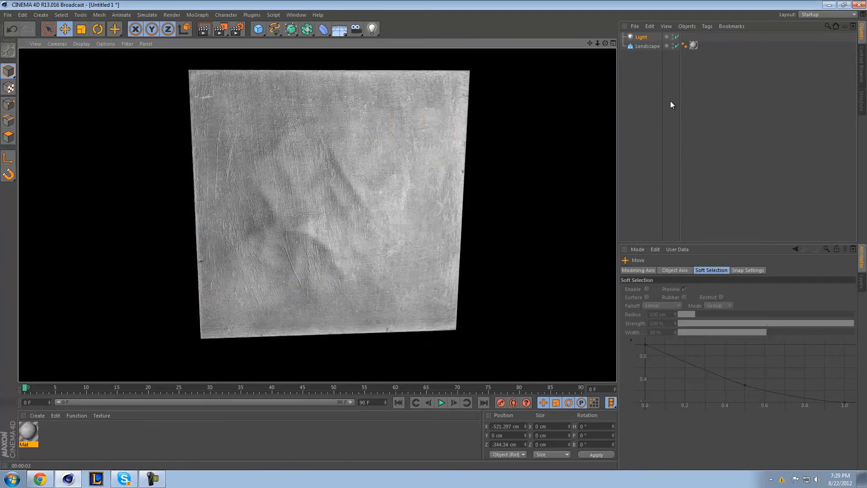
Set the Mat texture tag to Cubic projection with Seamless enabled, then render the view
click(693, 45)
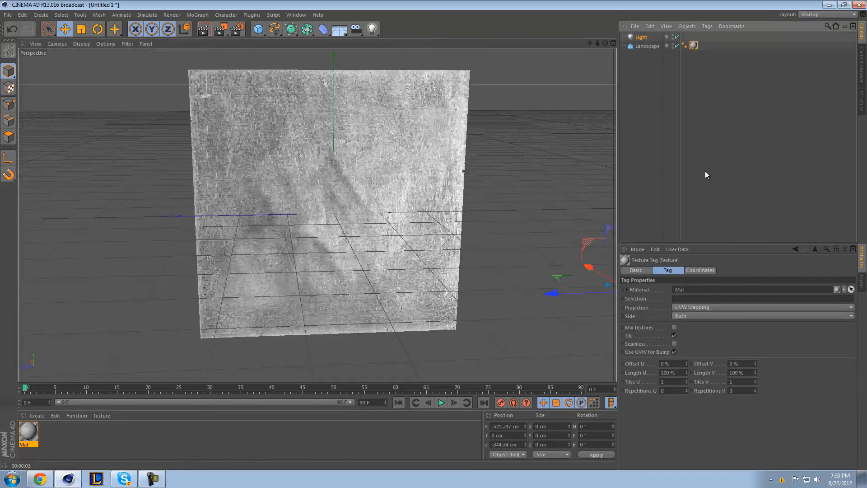
click(762, 308)
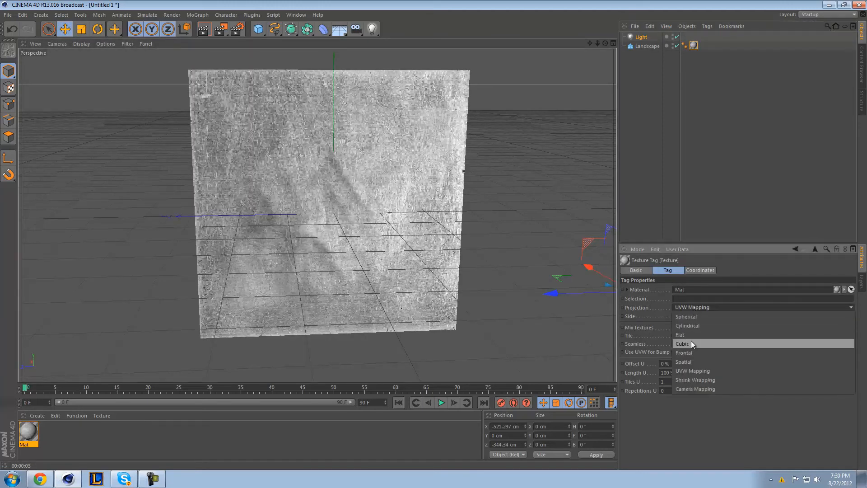
click(683, 343)
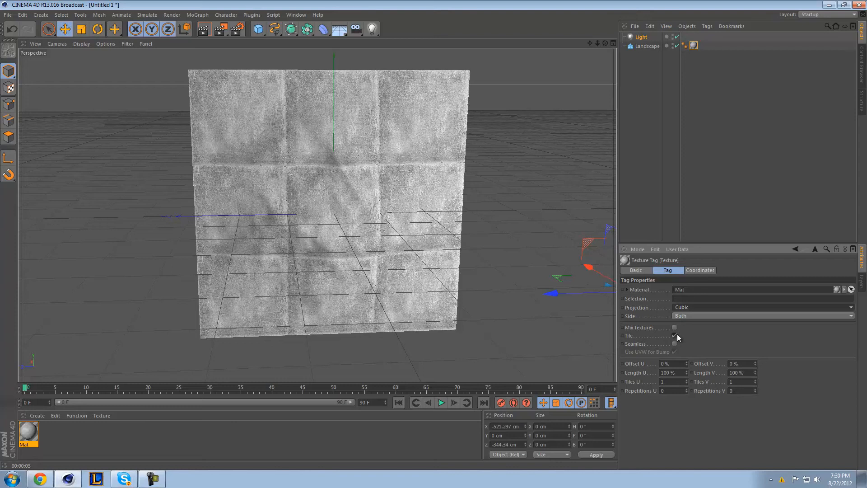
click(674, 344)
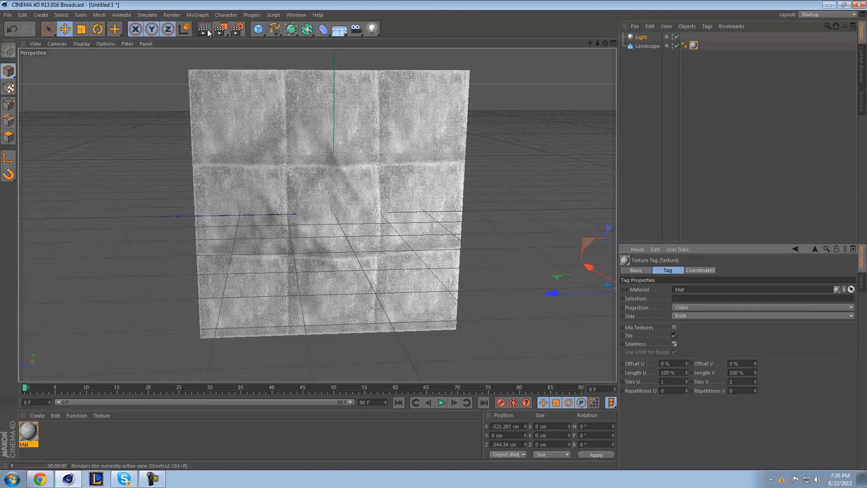
click(204, 30)
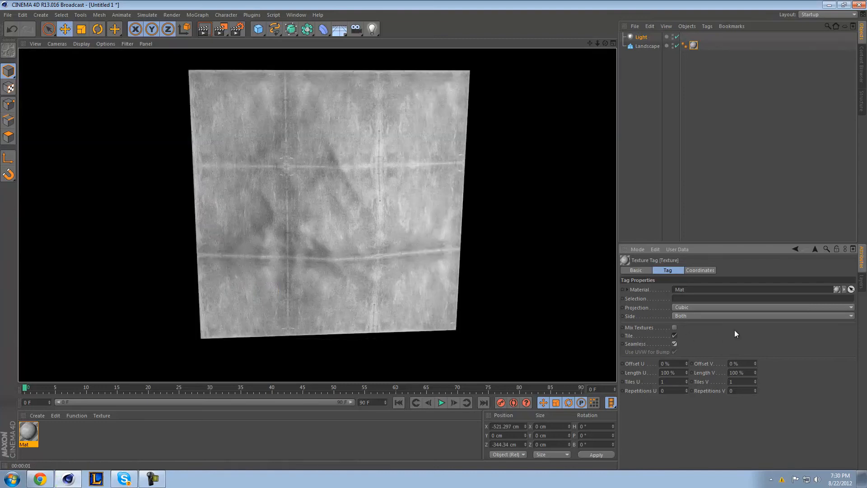
mouse_move(720, 352)
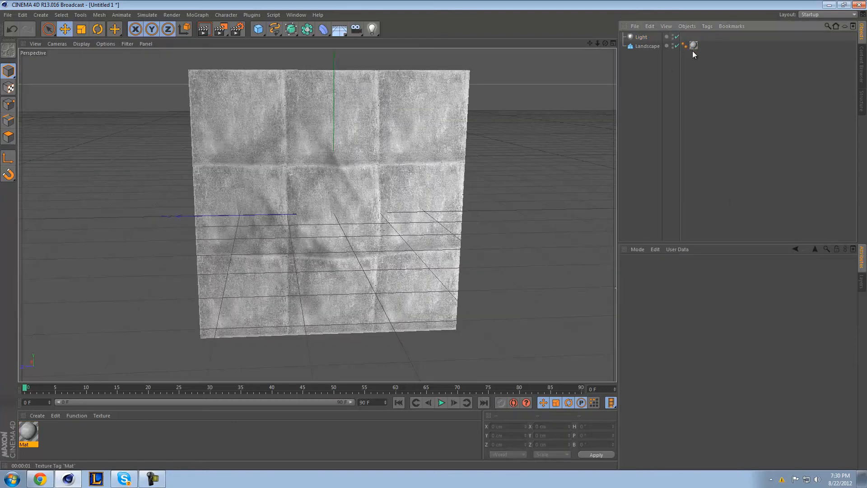
Try texture tiling of 0.5 and 0.1, settle on 0.3 for U and V, and render
click(693, 45)
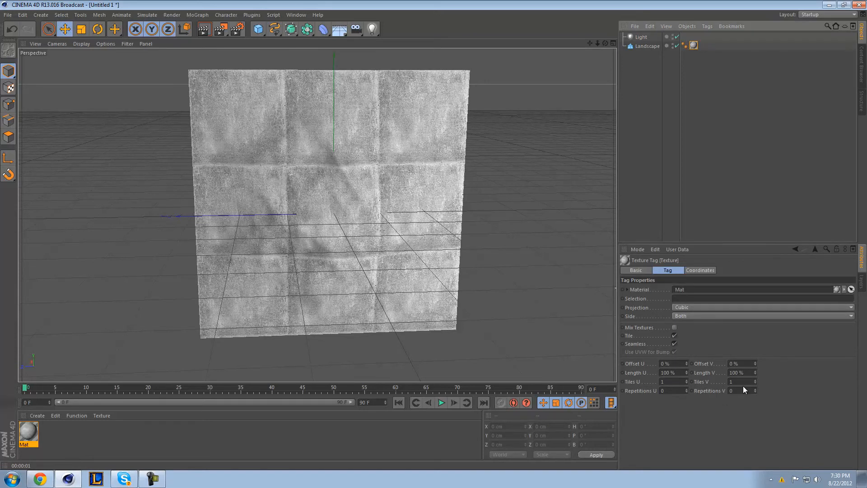
mouse_move(686, 387)
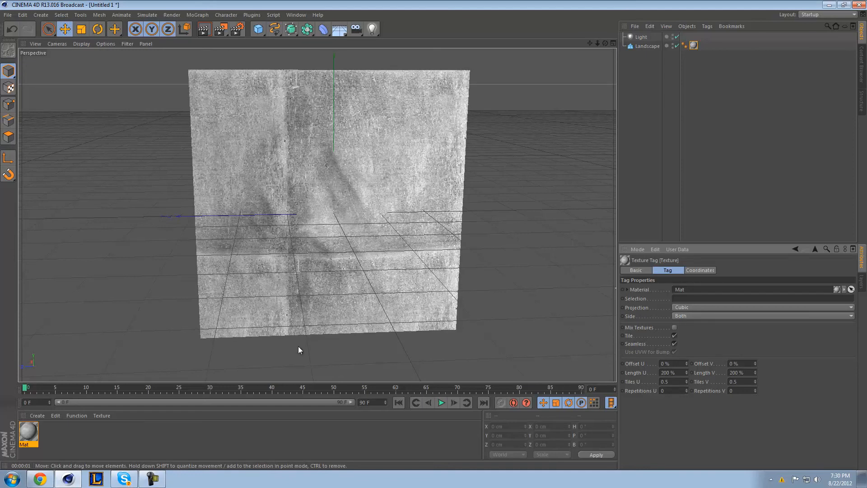
mouse_move(141, 4)
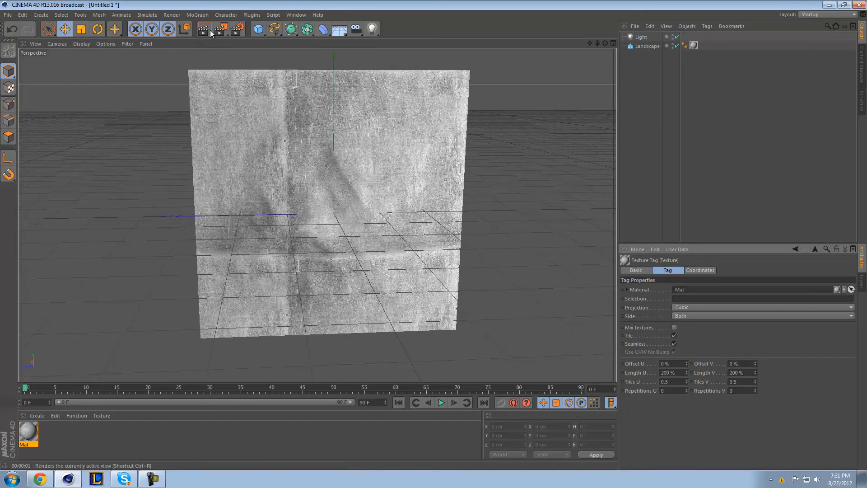
mouse_move(204, 29)
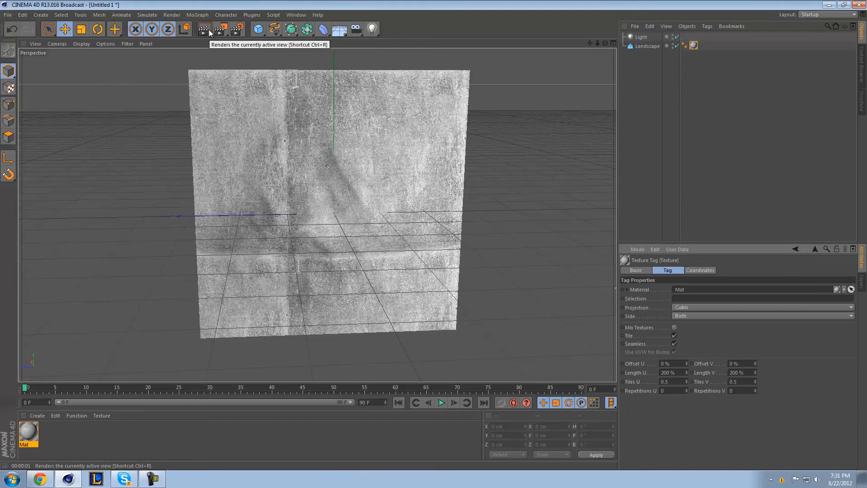
click(204, 29)
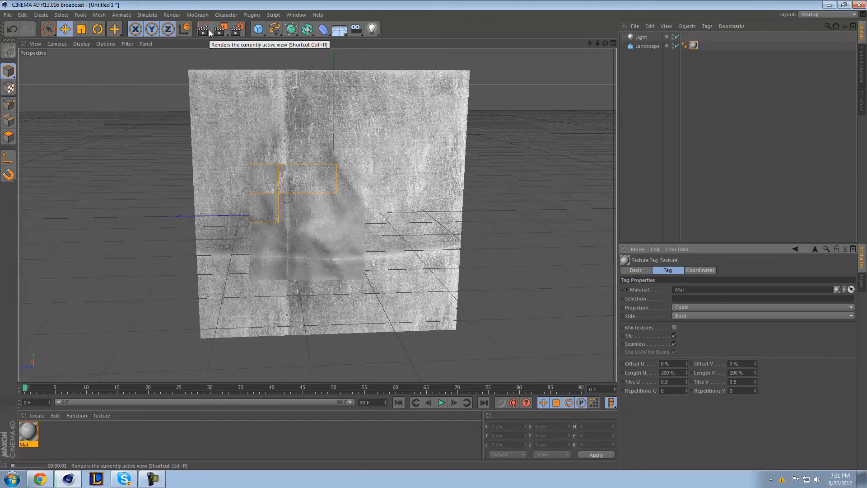
click(203, 28)
text(1000)
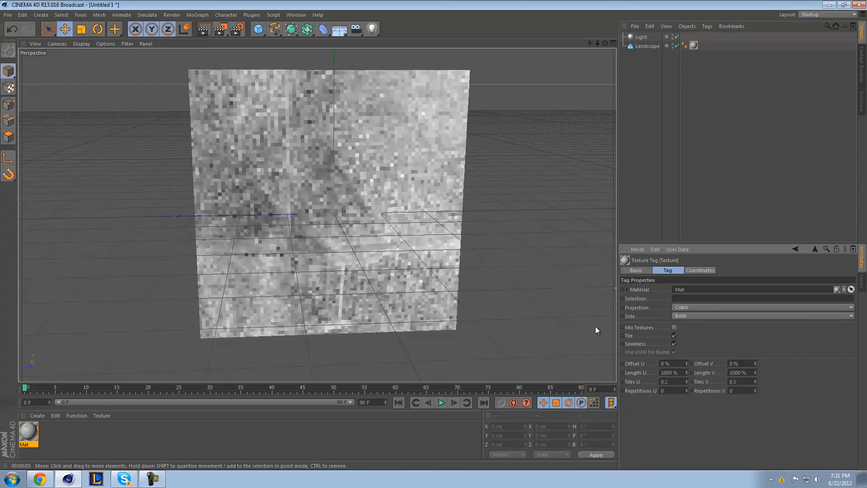
click(204, 29)
text(0.3)
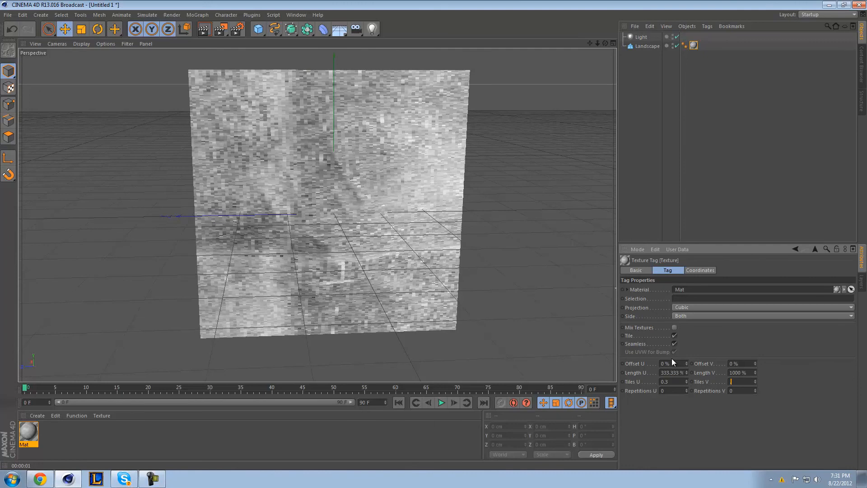
click(741, 373)
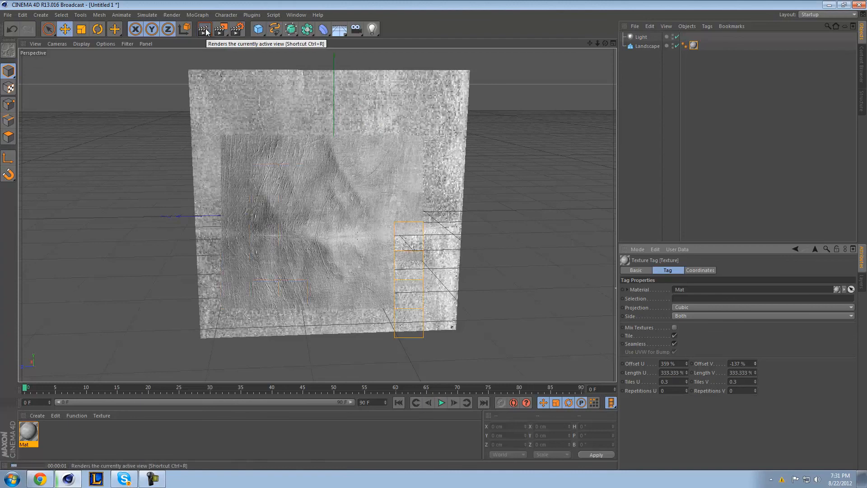
click(204, 29)
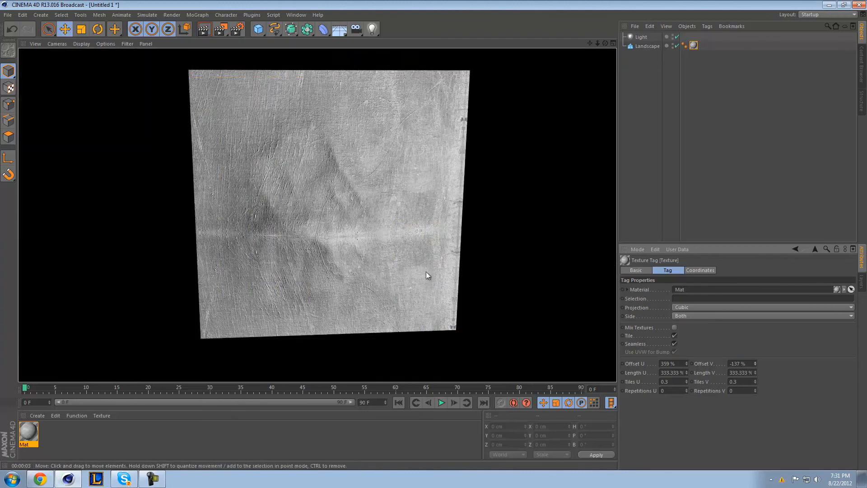
Return to the editor view, select the Light, and reposition it in the viewport
click(642, 37)
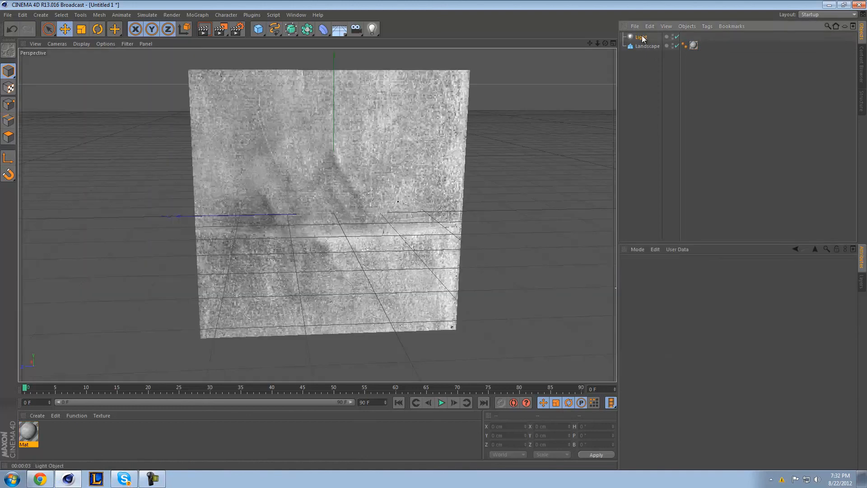
click(642, 36)
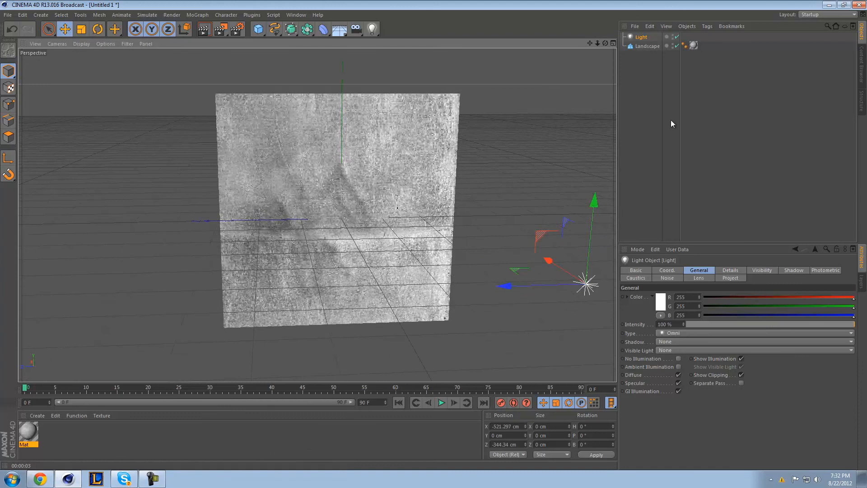
click(370, 235)
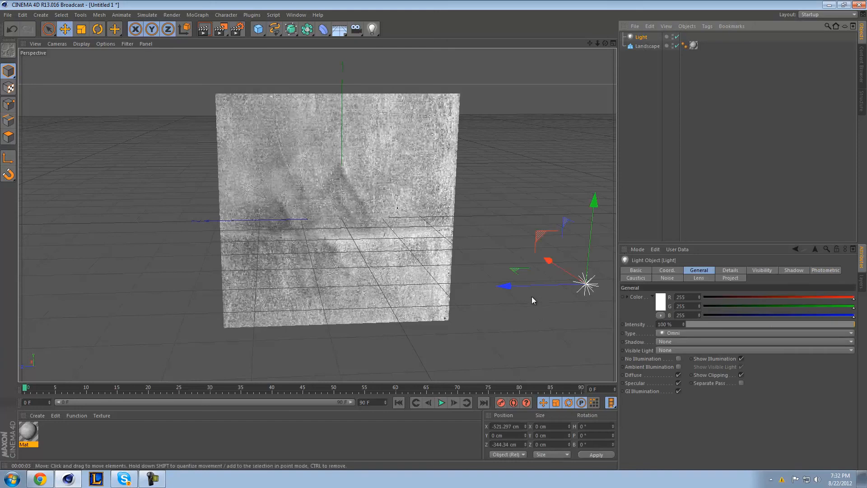
mouse_move(538, 288)
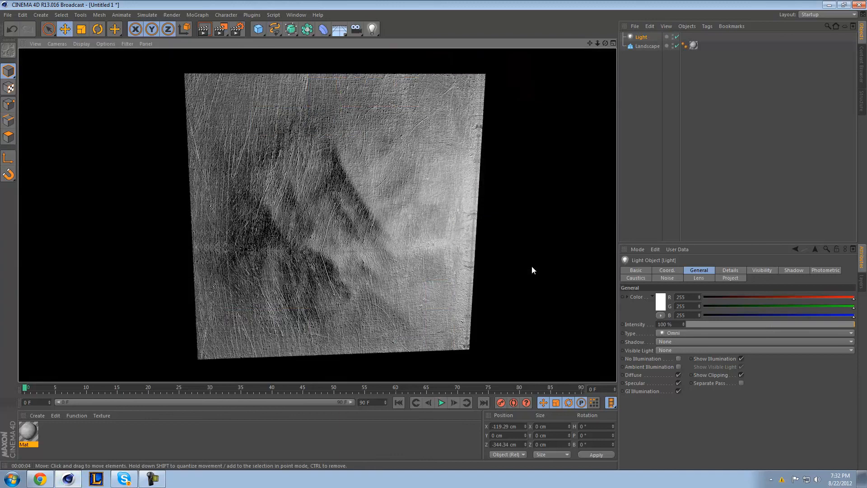
mouse_move(666, 99)
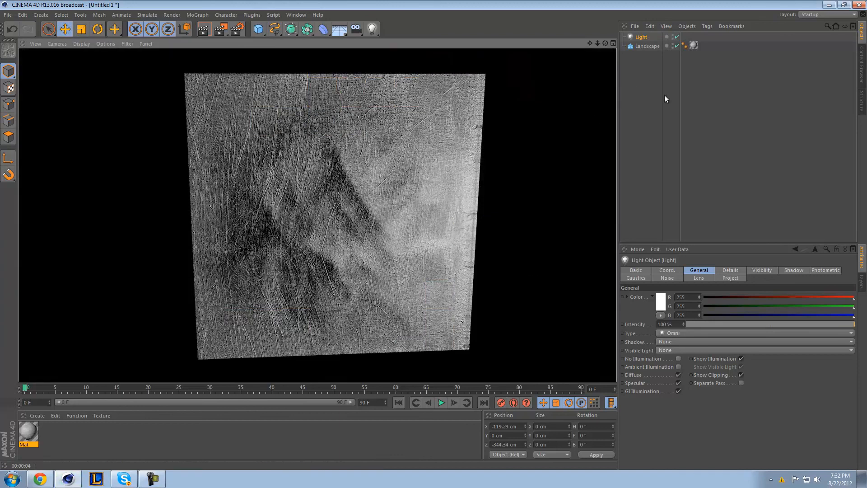